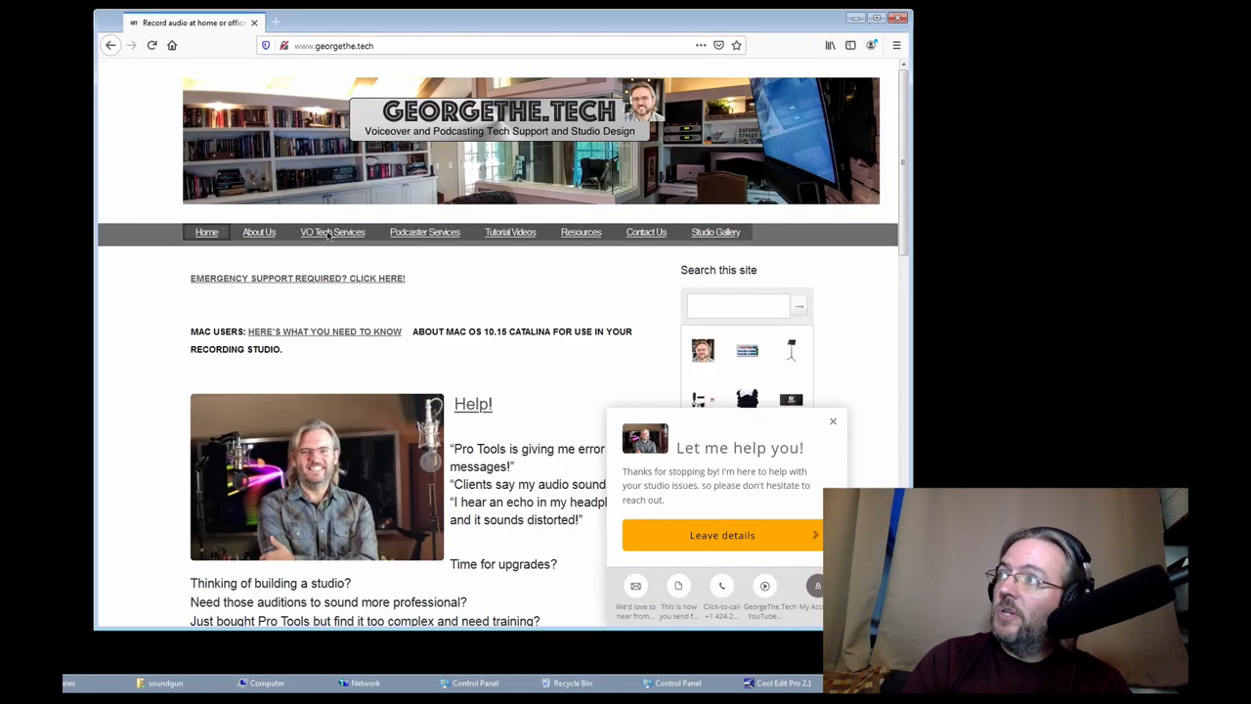
Show the VO Tech Services list of voiceover tech offerings on georgethe.tech.
click(332, 231)
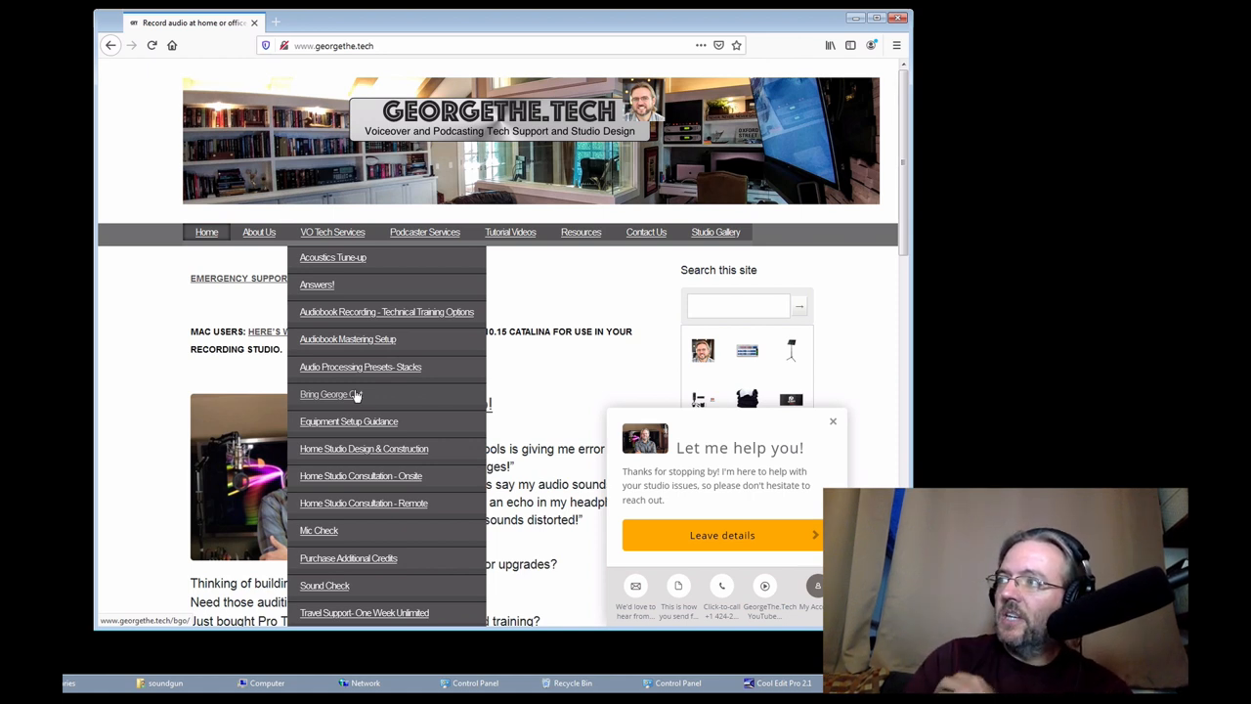
mouse_move(364, 449)
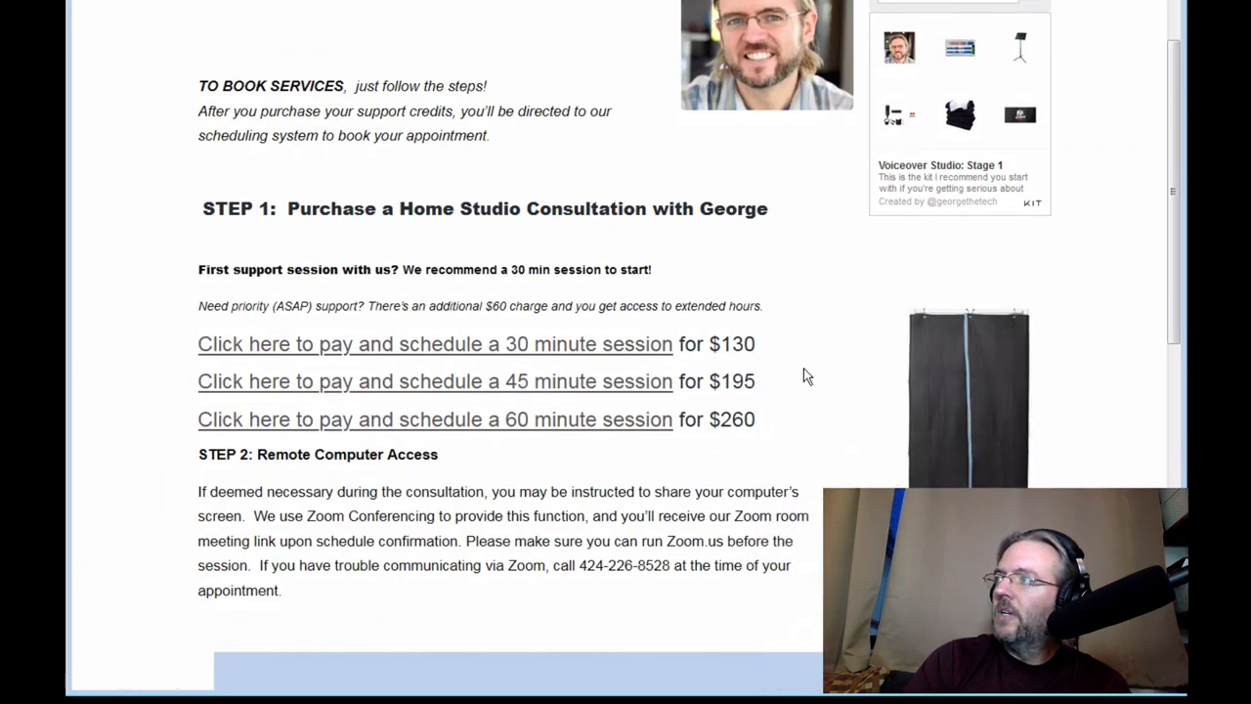
mouse_move(545, 343)
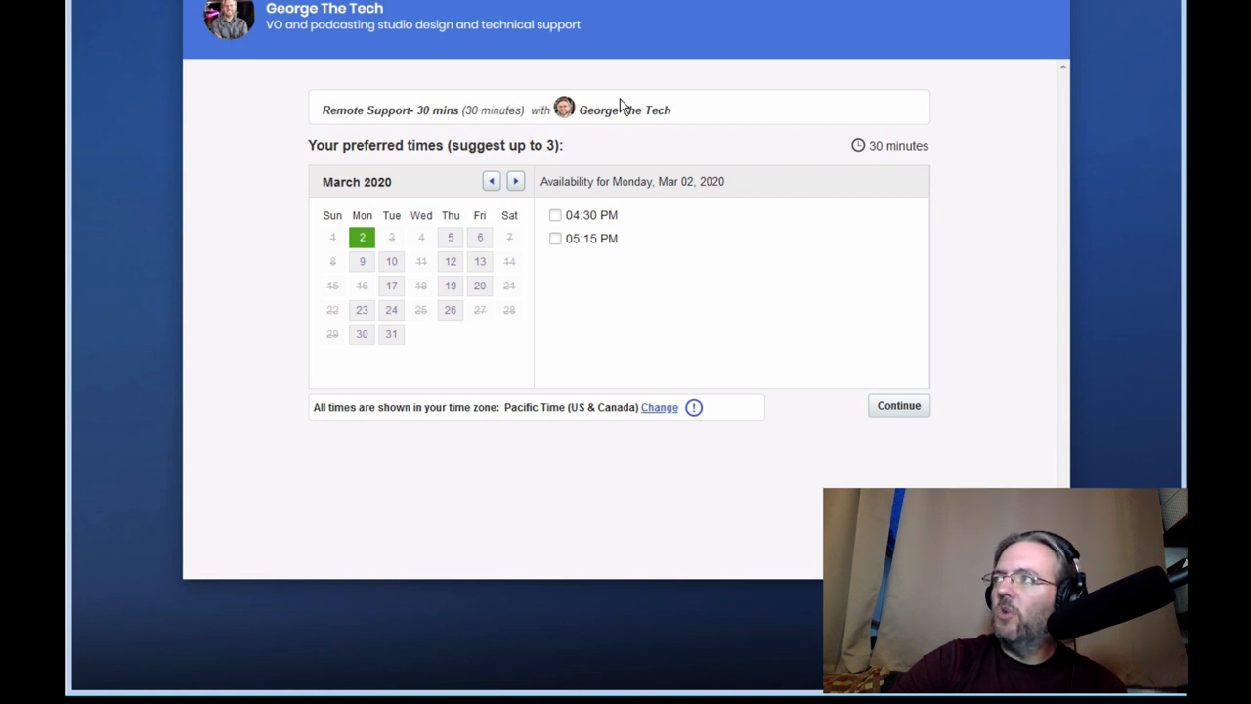
mouse_move(620, 290)
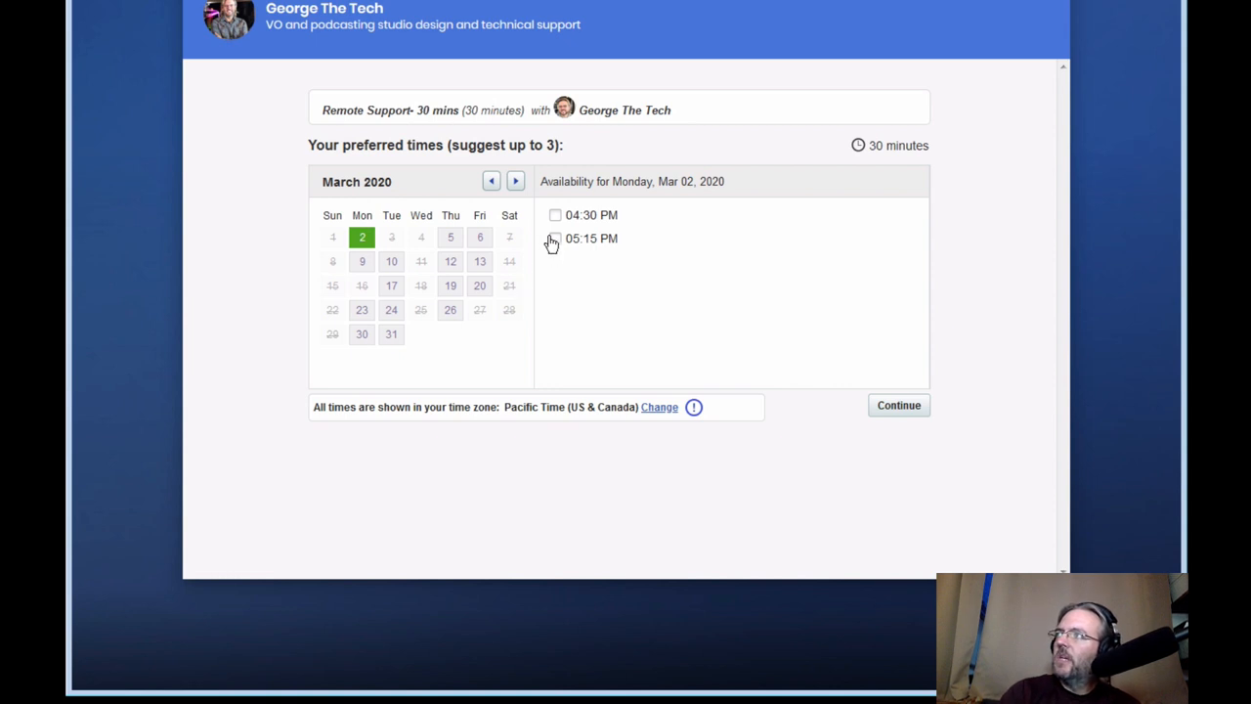
Pick 4:30 PM on Mar 02 and 12:00 PM on Thursday Mar 05, then continue.
click(555, 215)
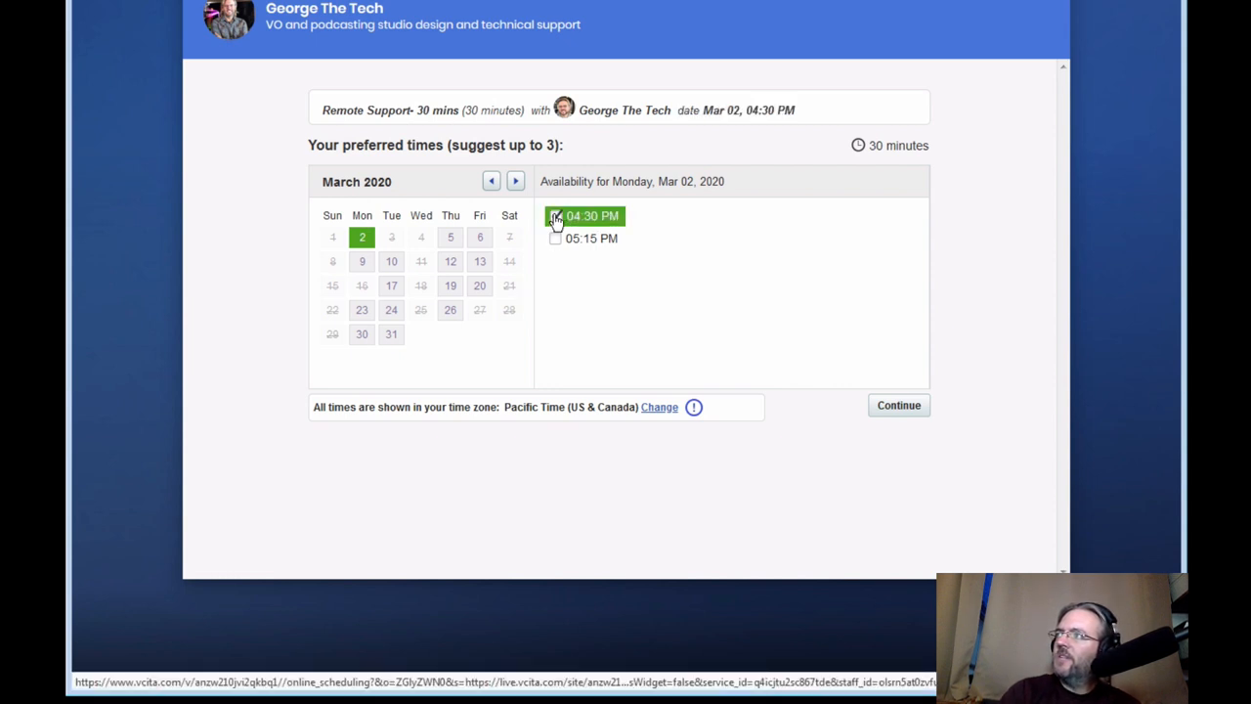
click(555, 216)
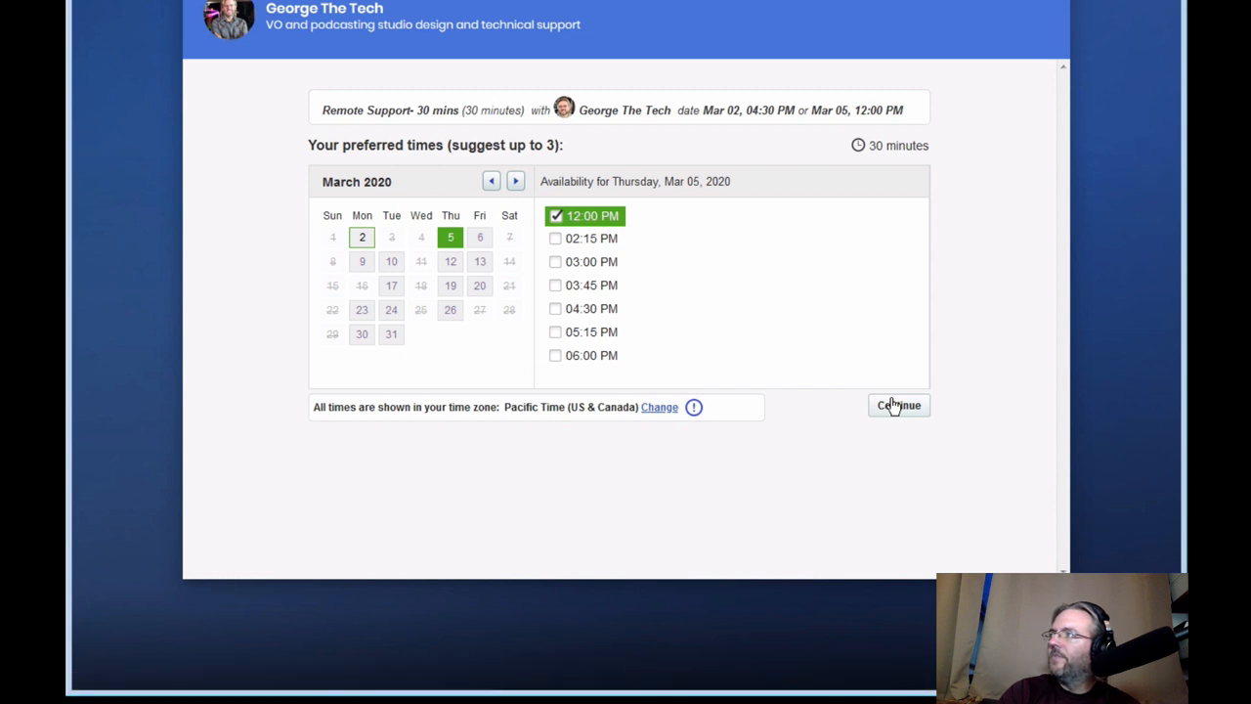
click(898, 404)
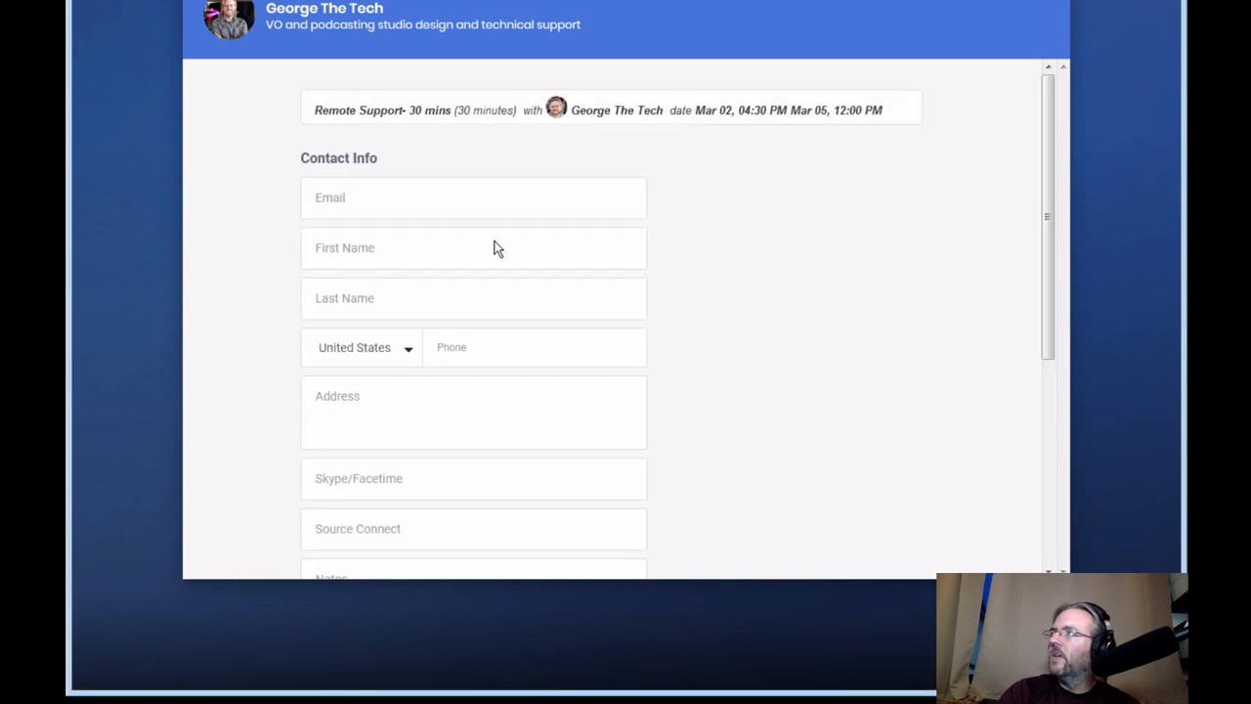
click(473, 198)
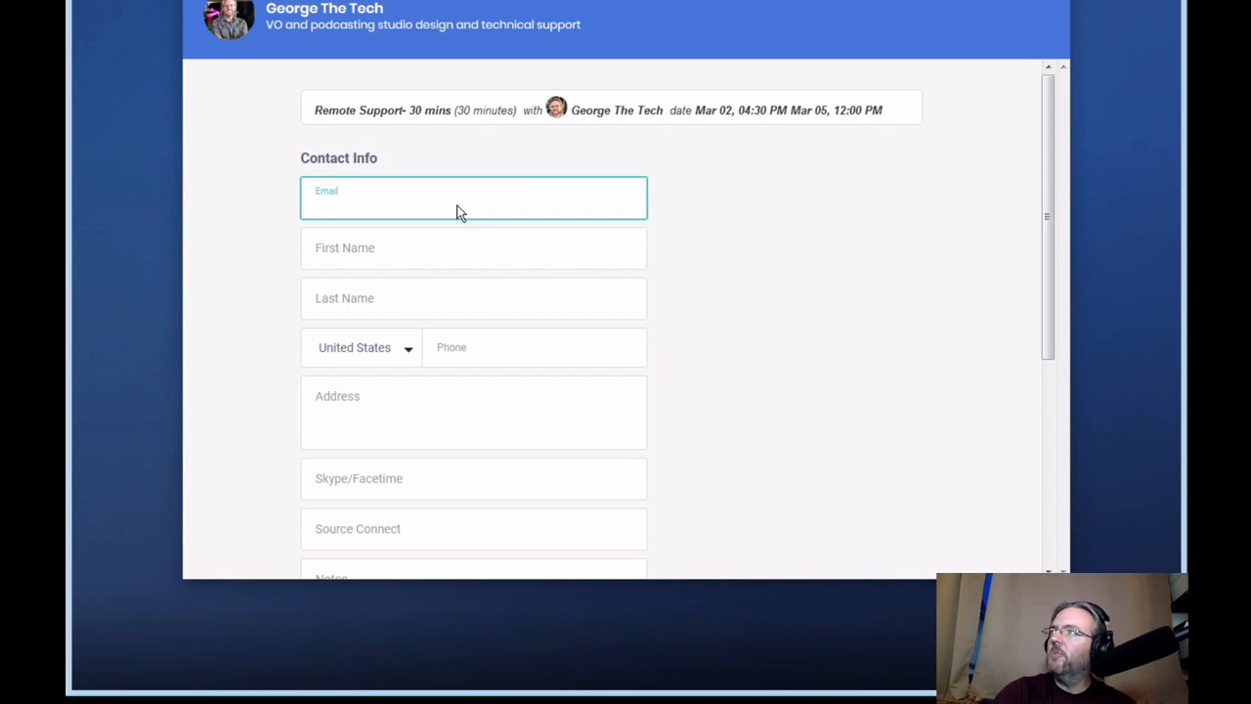
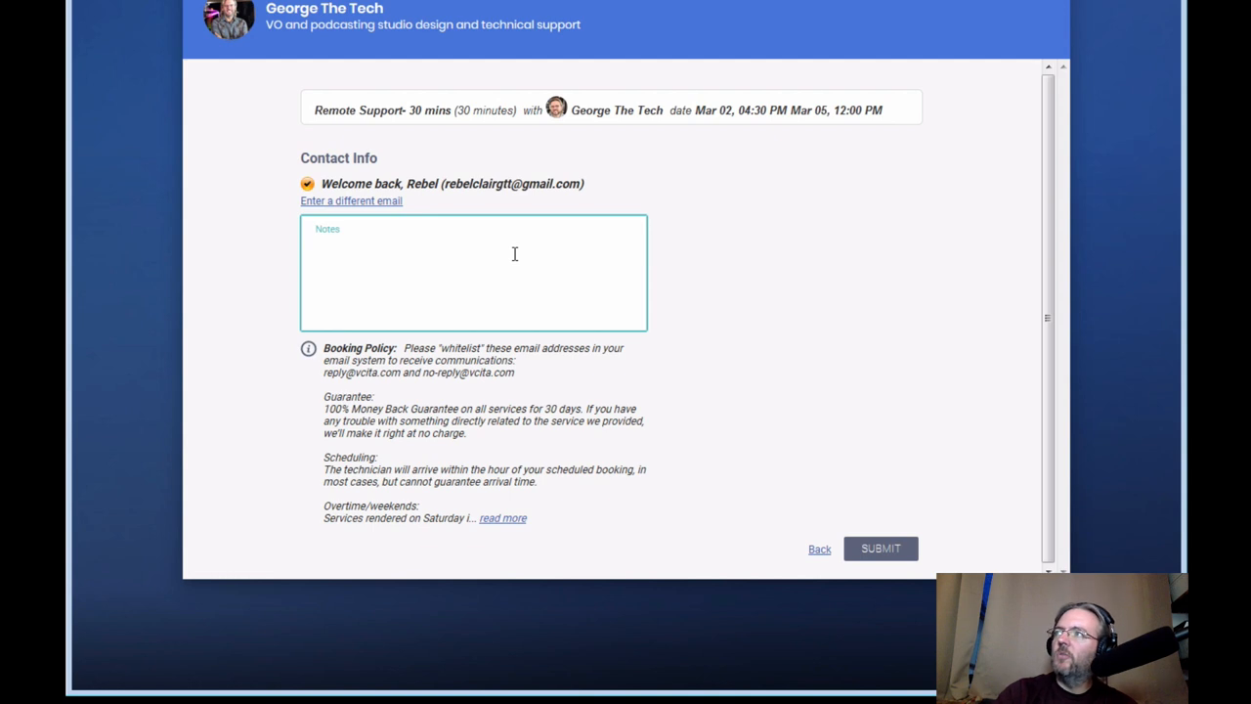
click(351, 200)
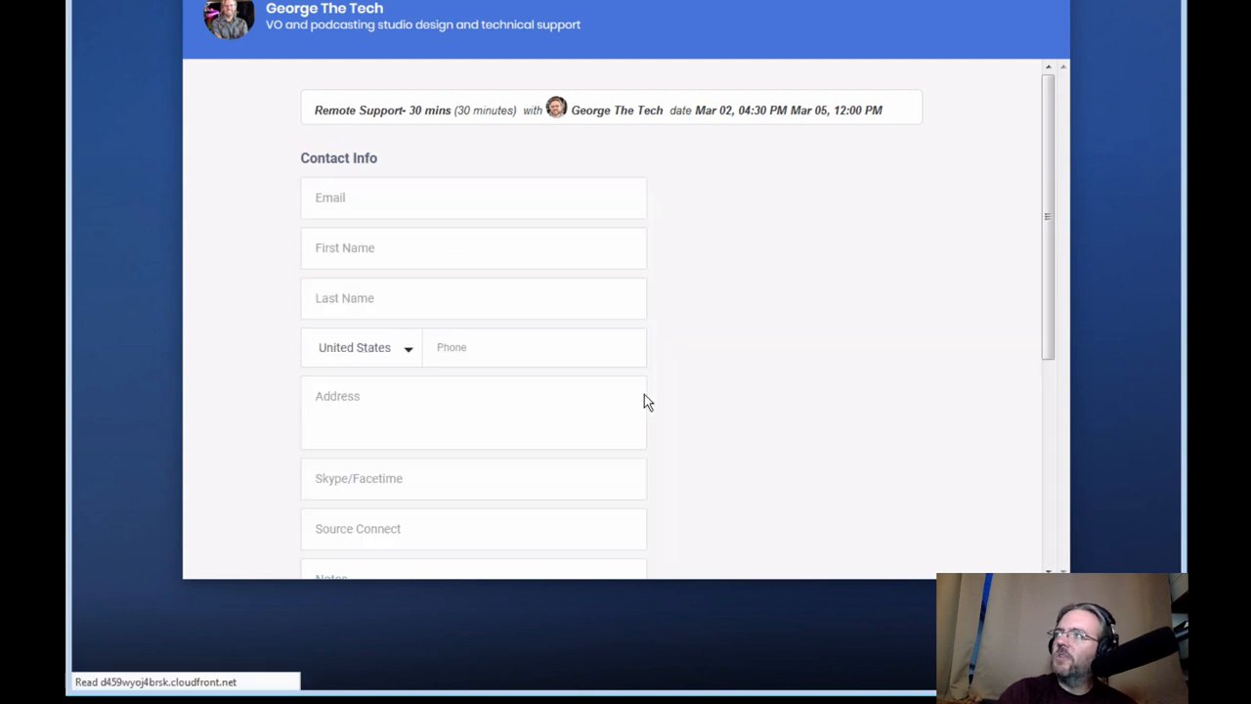
scroll(down, 3)
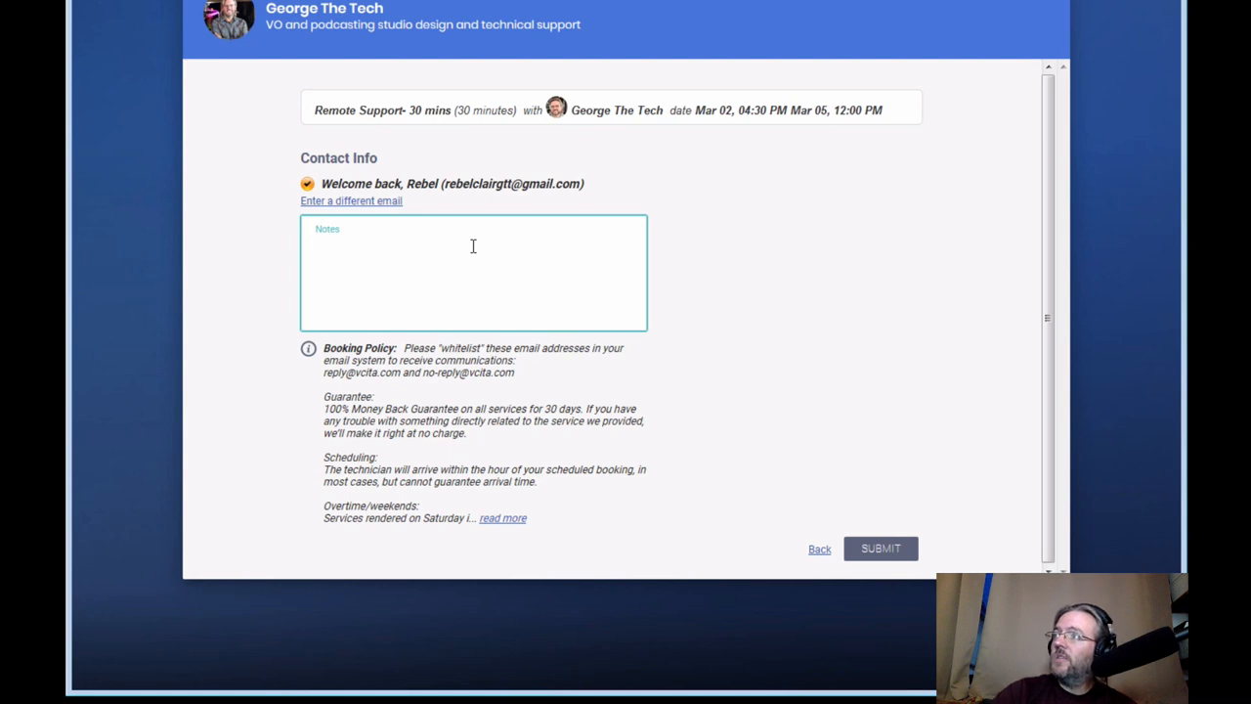
Write notes on the home studio sound quality and the 2018 Mac Mini running Catalina.
click(472, 246)
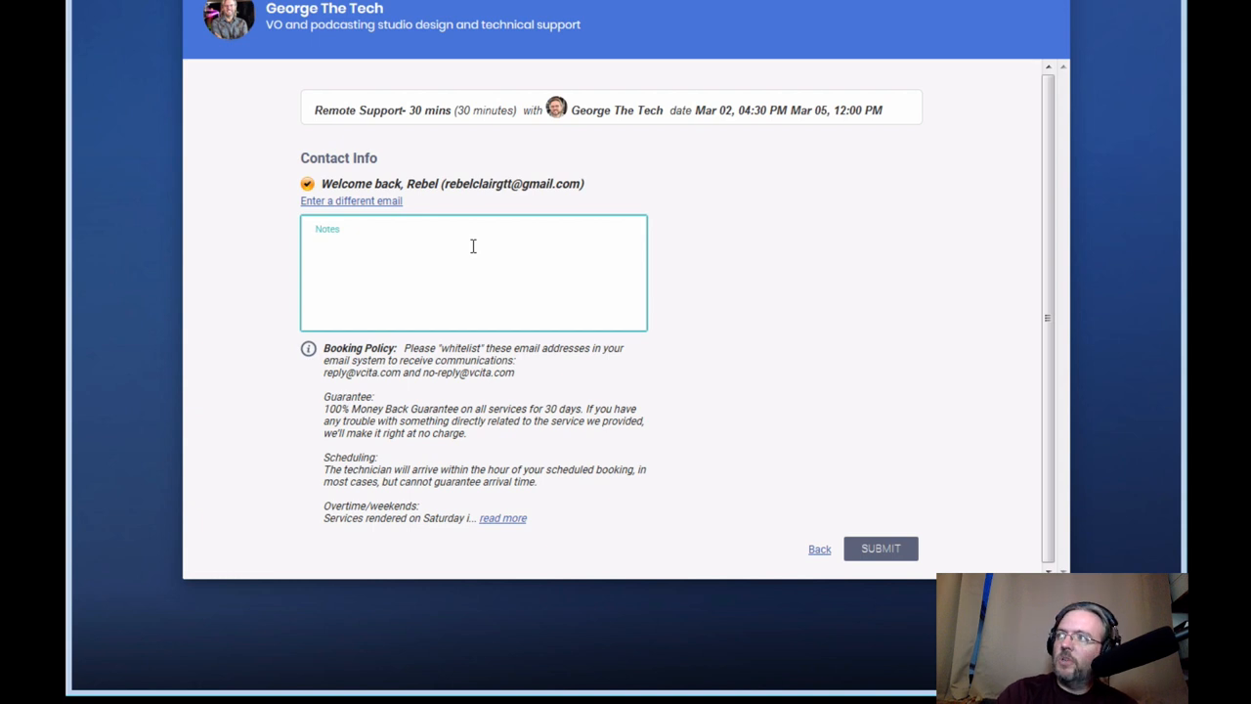
text(I need help with my home studio sound qul)
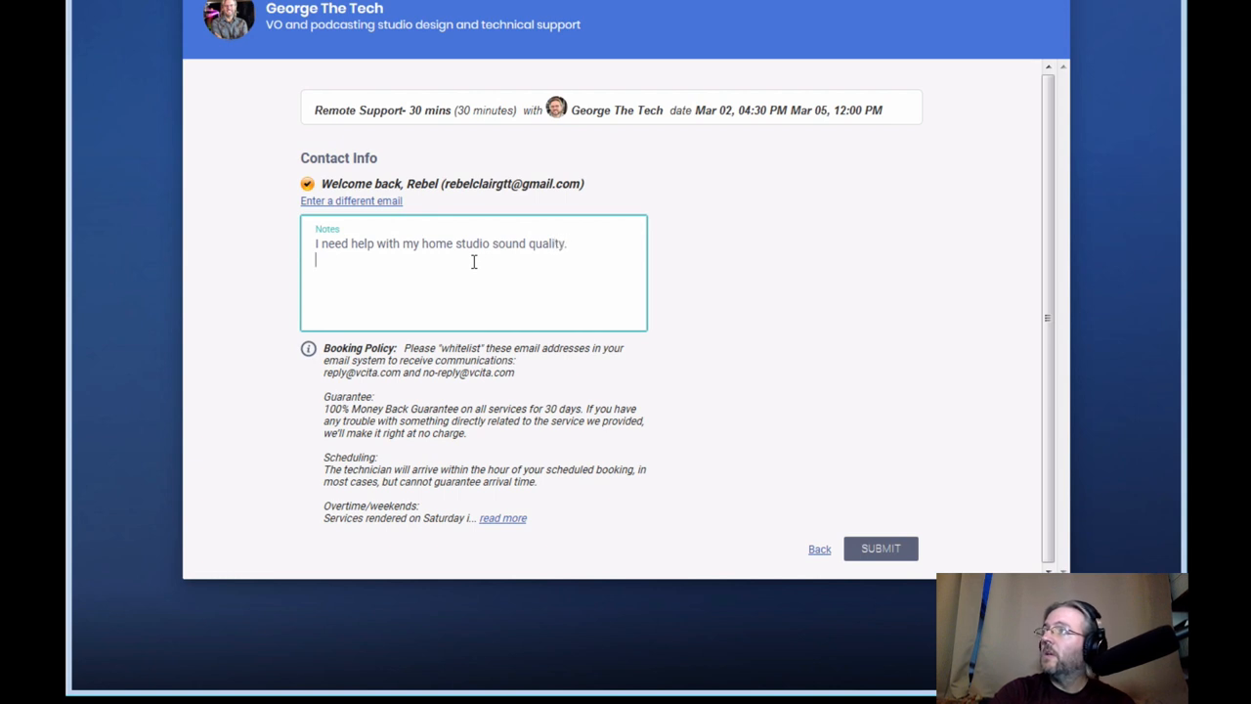
text(I have)
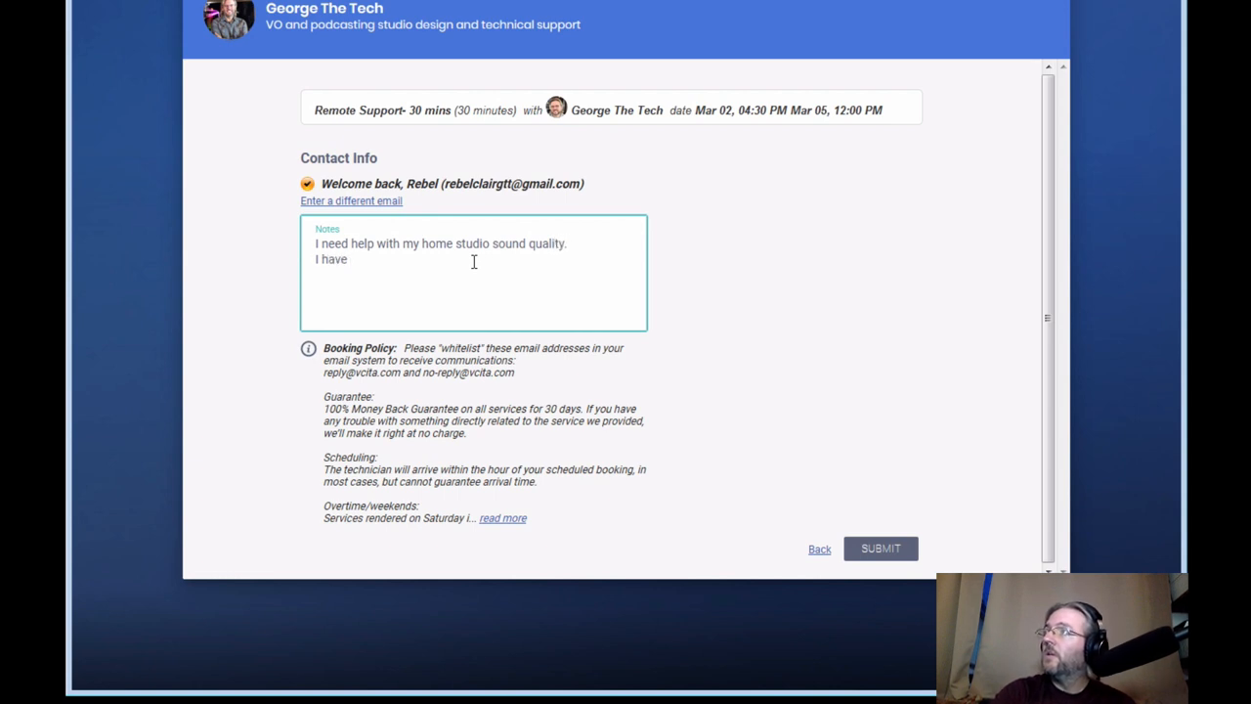
text(2018 Mac M)
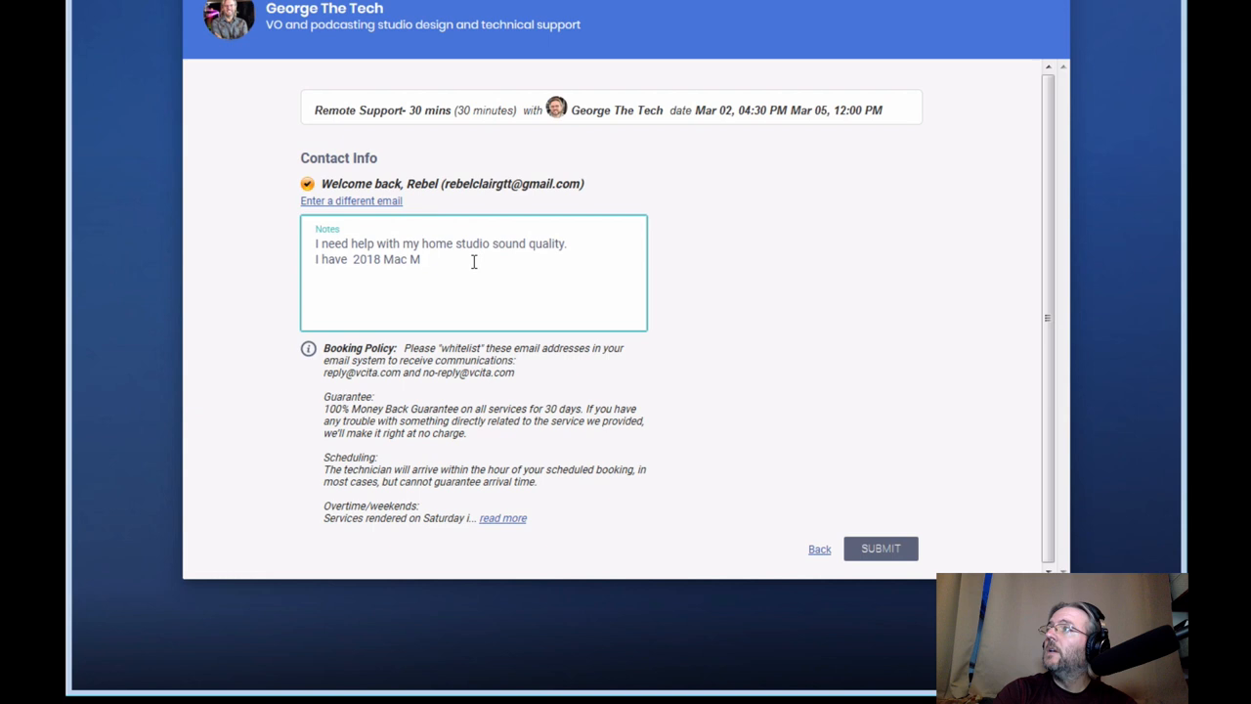
text(ini with)
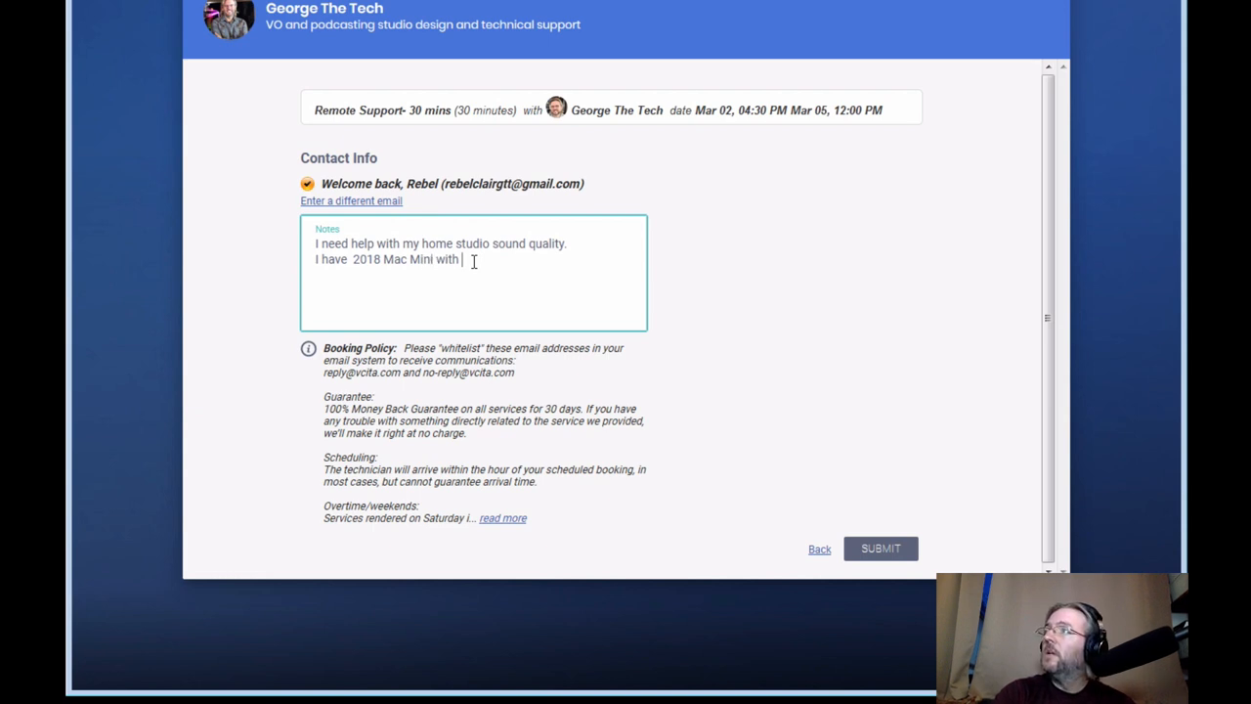
text(Catalina)
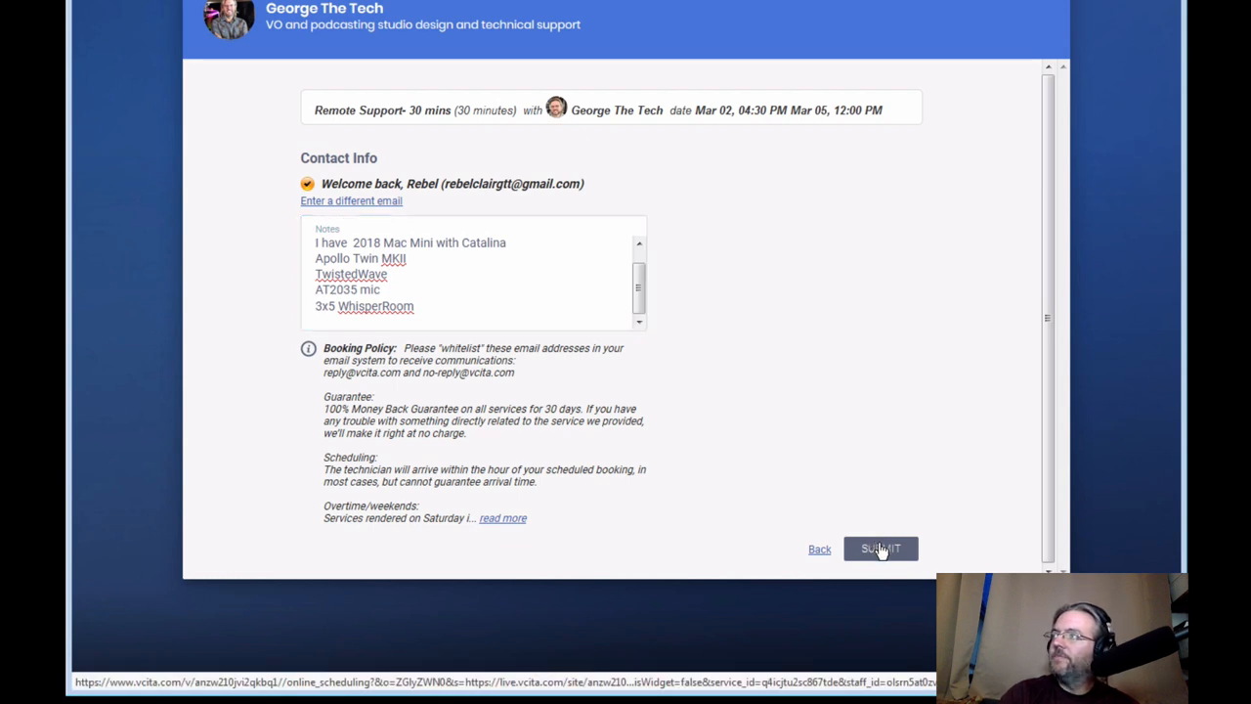
Submit the booking, choose Pay Now, and continue to the $130 card checkout.
click(880, 549)
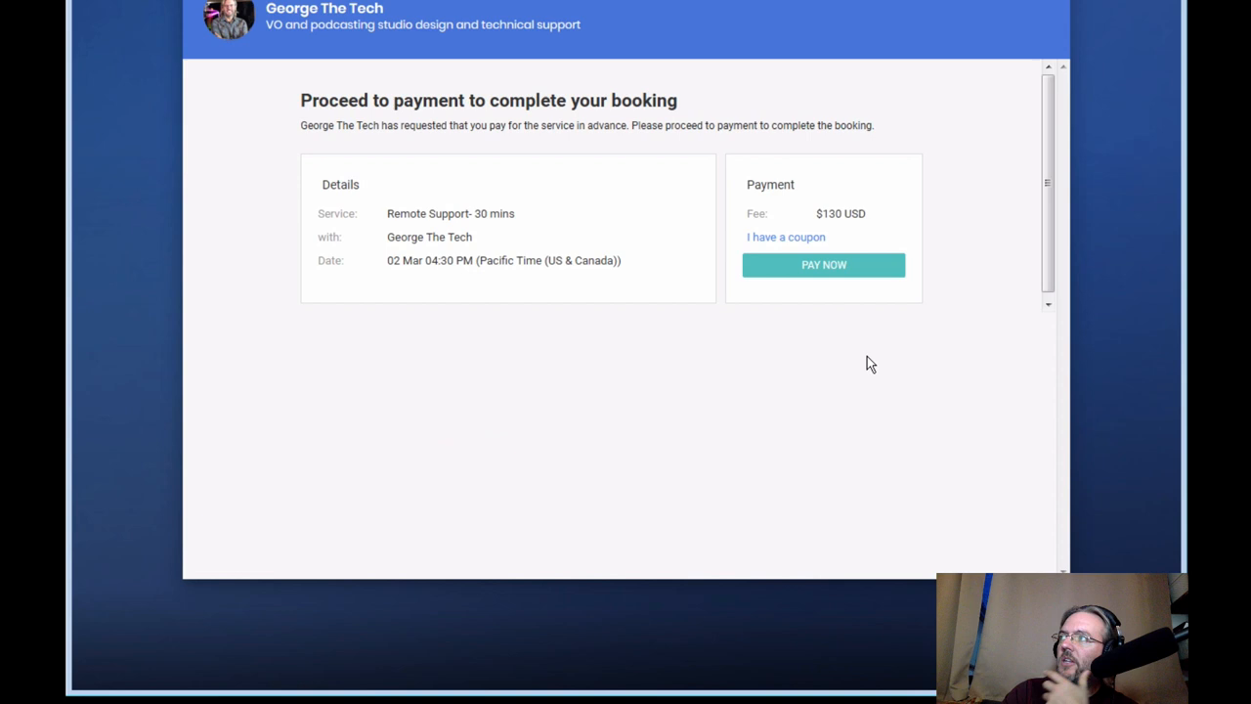
mouse_move(846, 306)
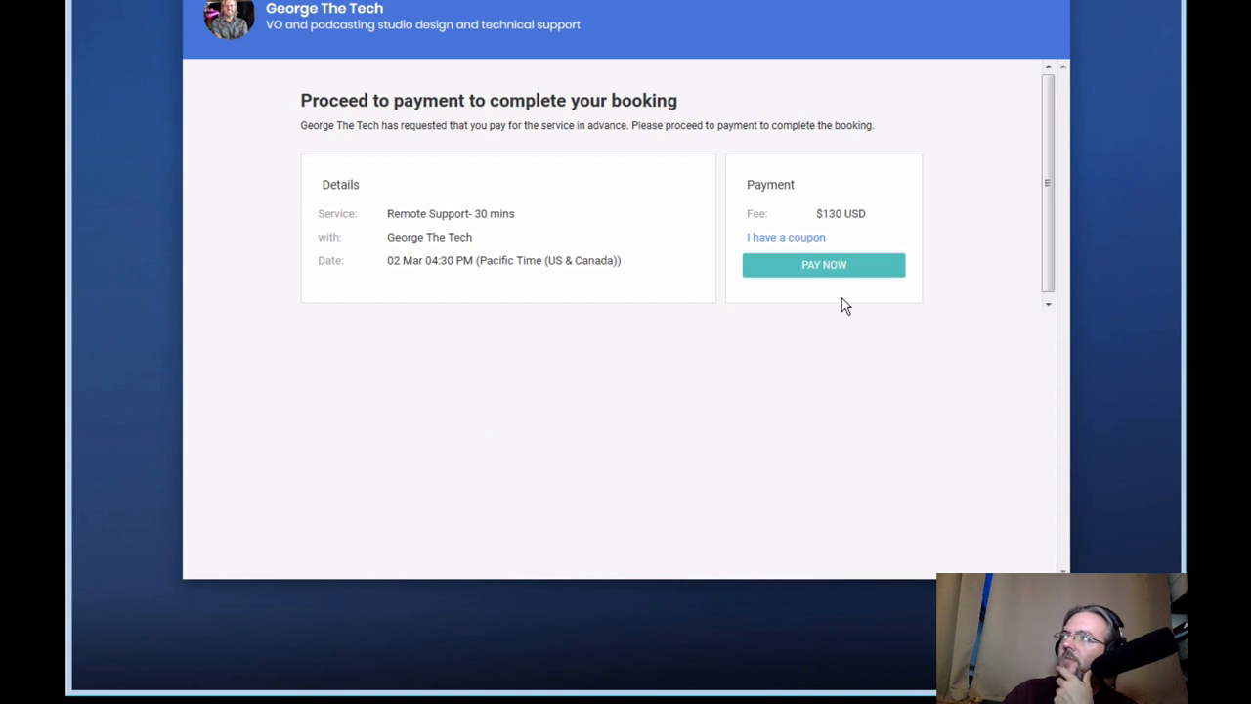
mouse_move(834, 274)
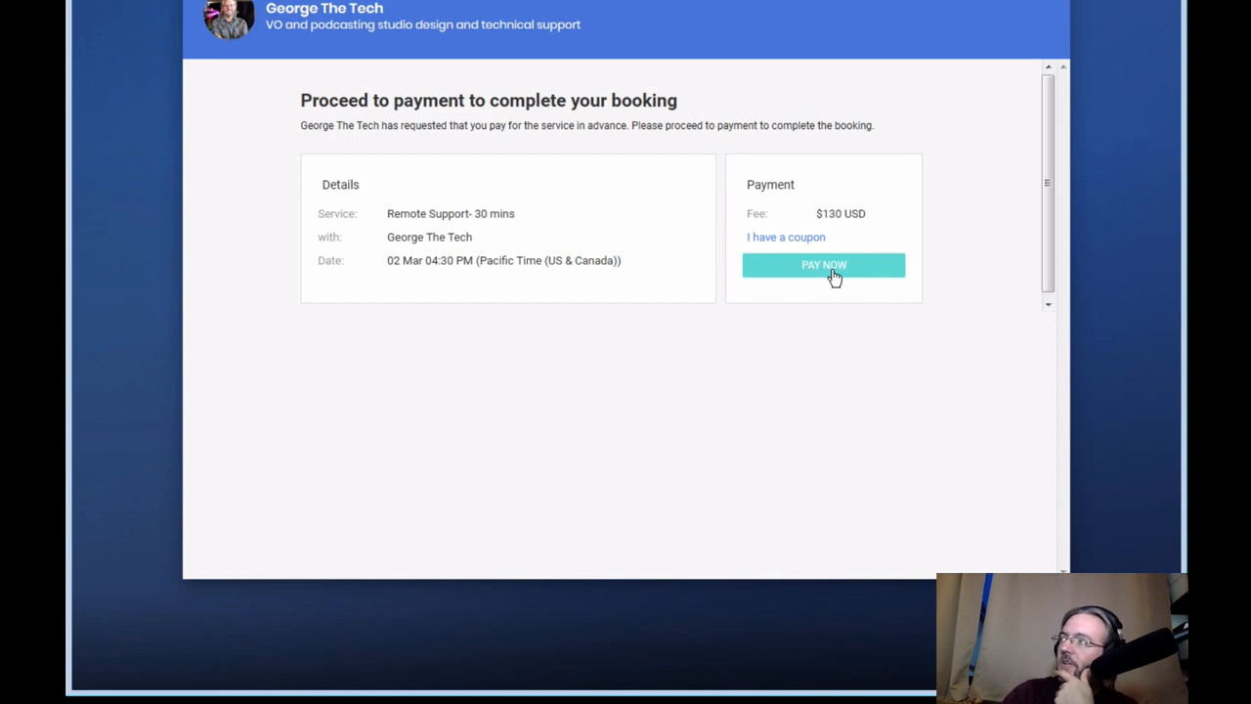
click(825, 265)
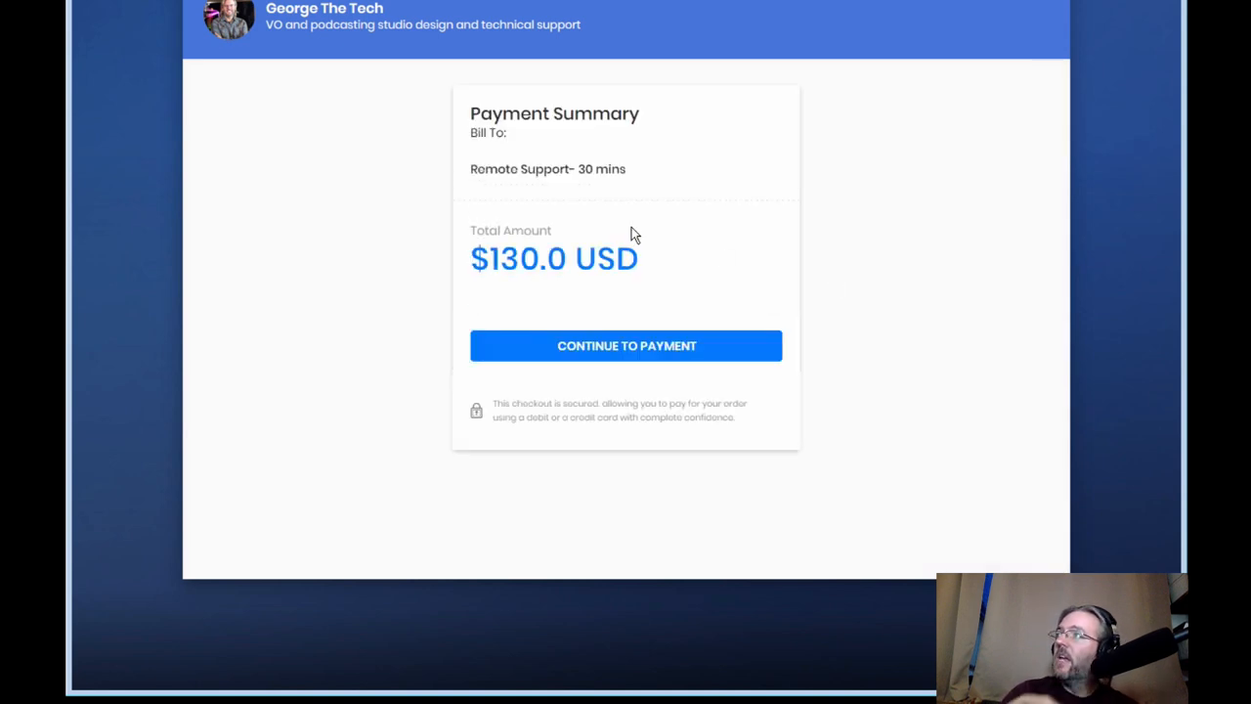
click(626, 345)
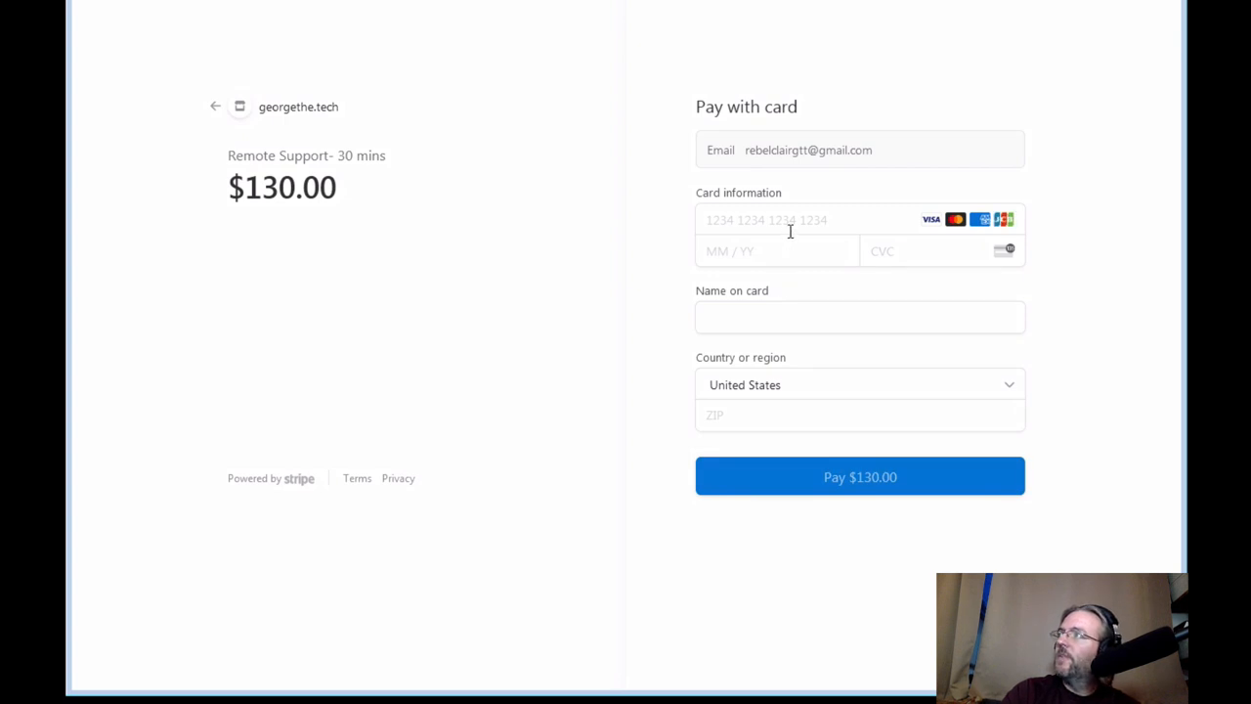
Enter ZIP code 90290 and pay $130.00 by card.
text(90290)
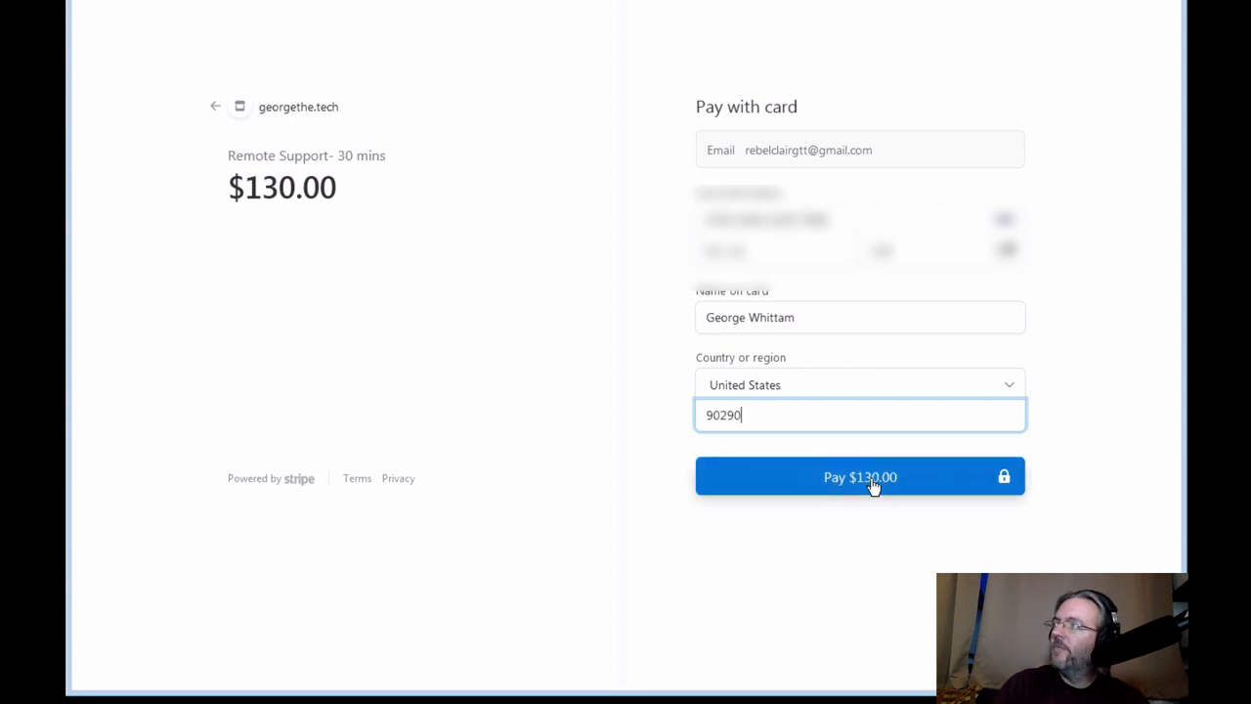
click(860, 477)
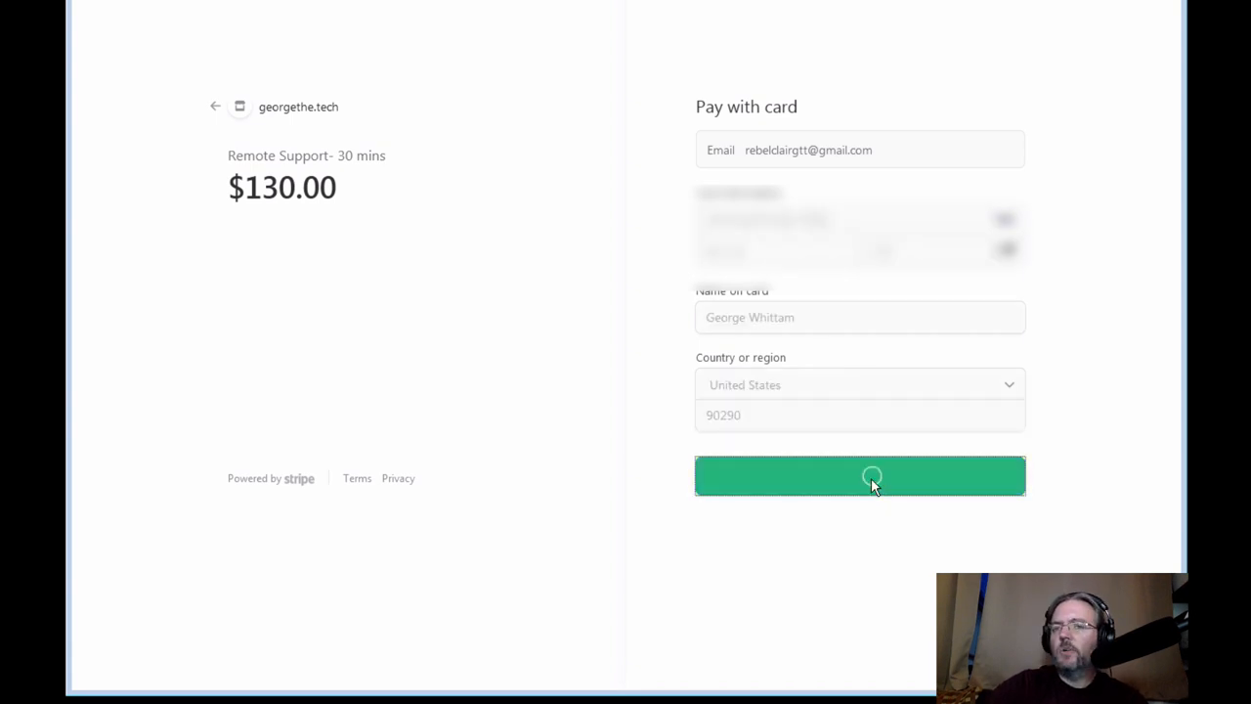
click(861, 476)
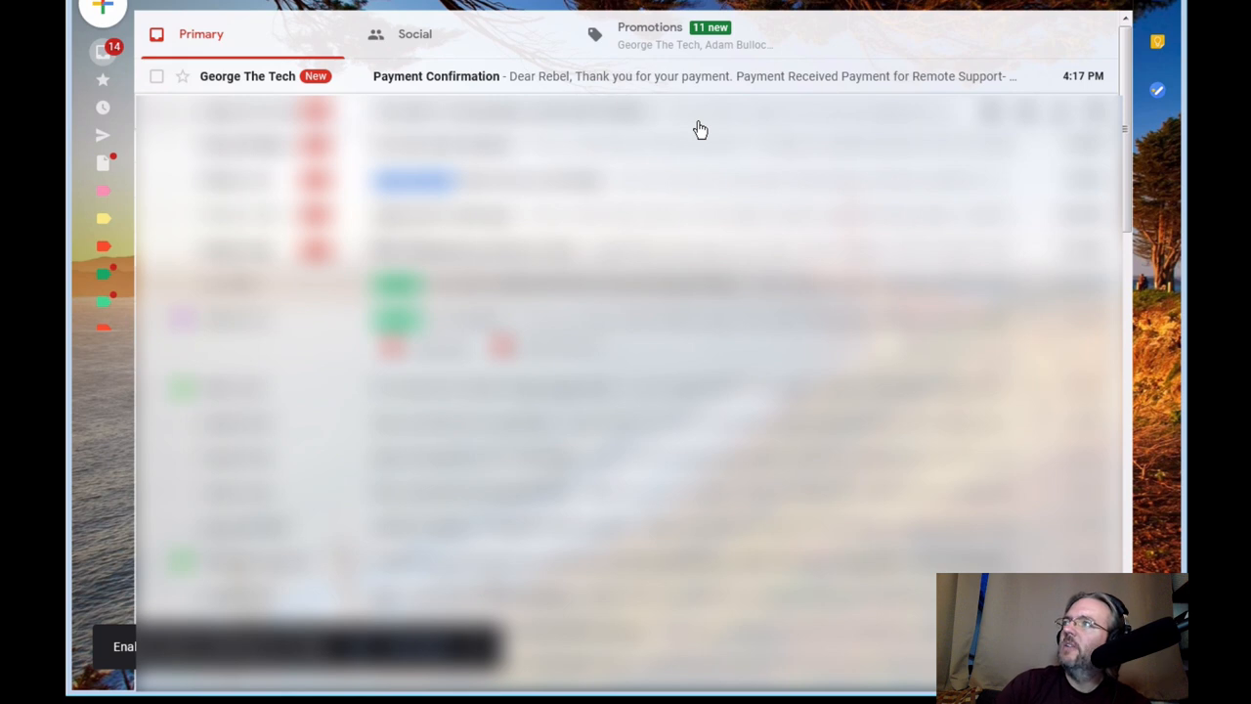
mouse_move(676, 103)
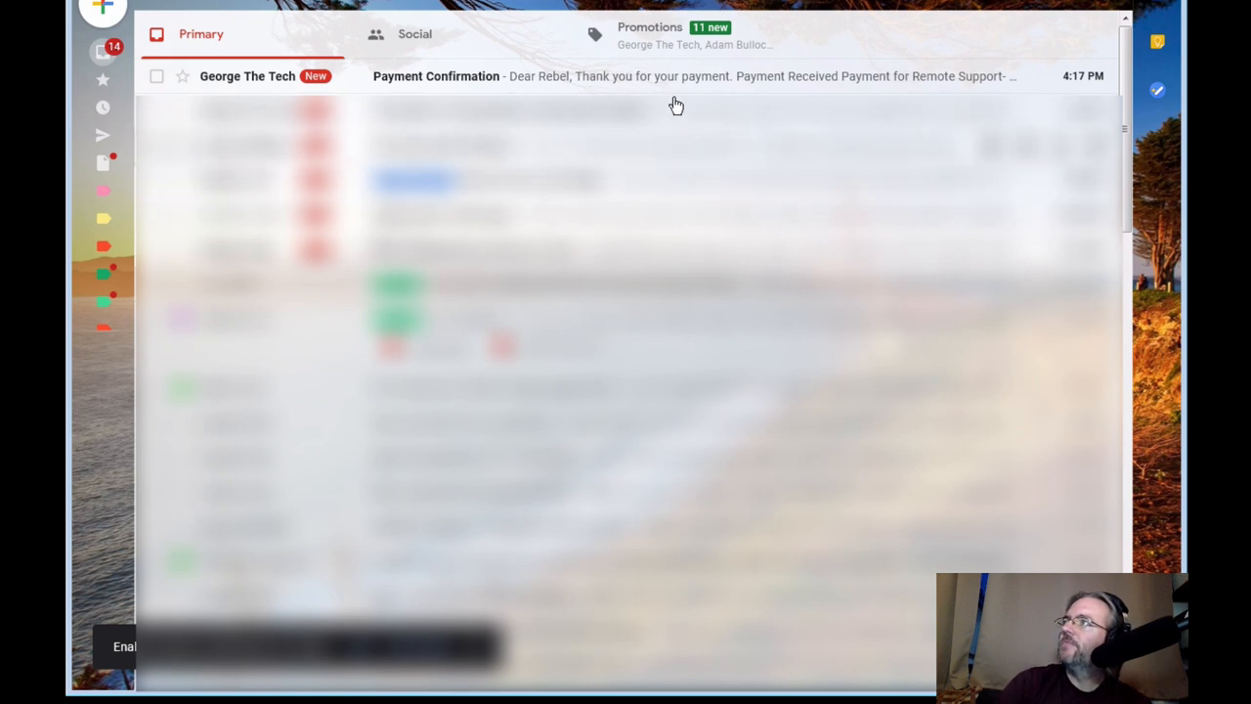
mouse_move(671, 93)
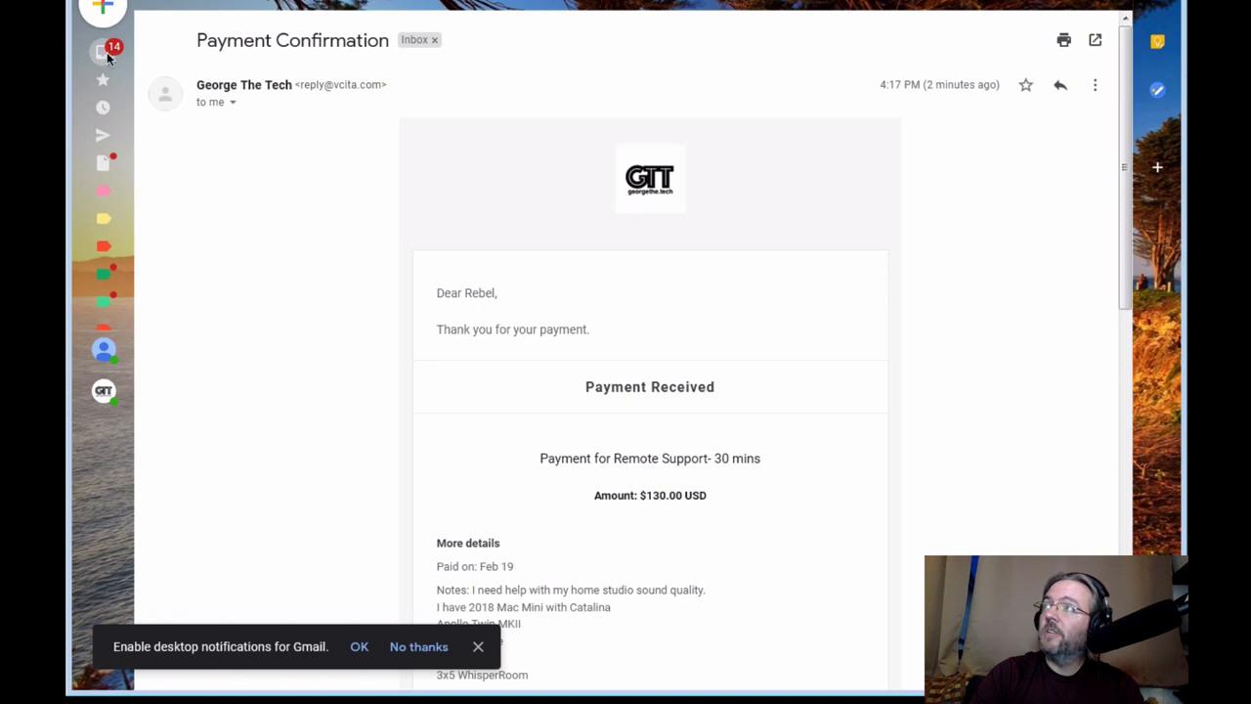
Go back from the Payment Confirmation email to the Gmail inbox.
click(101, 52)
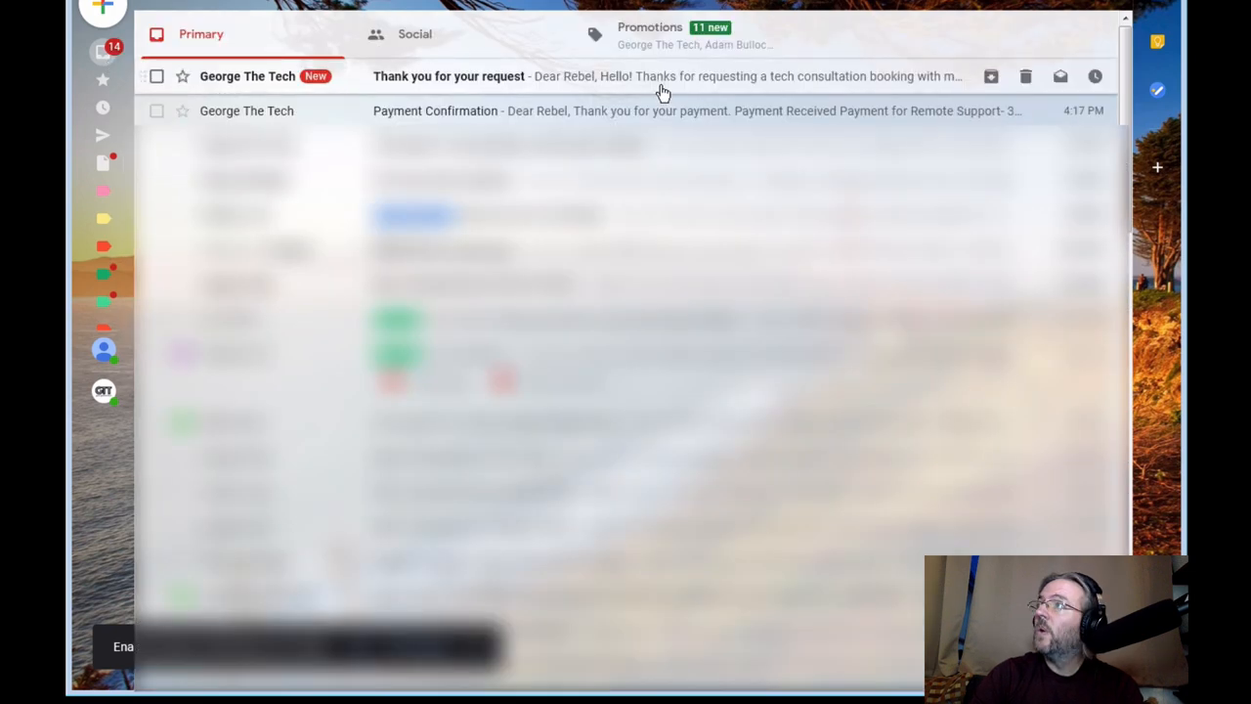
Read the 'Thank you for your request' email through to Reply / View Online.
click(448, 75)
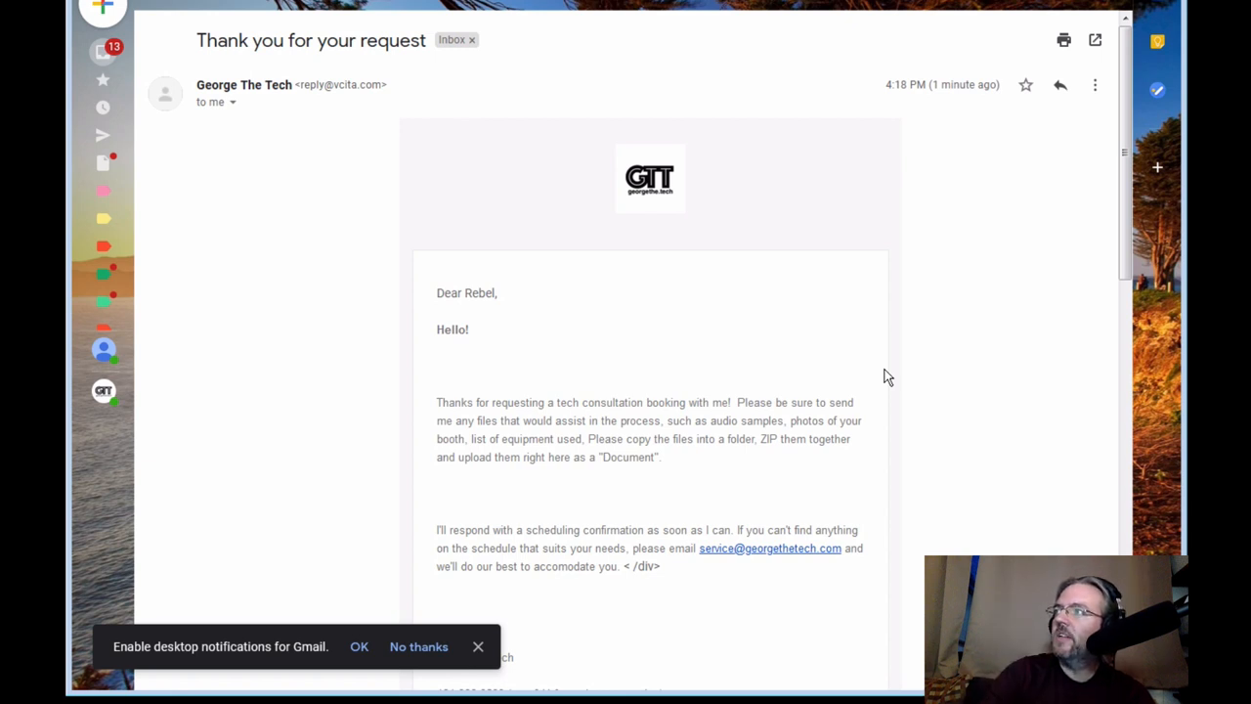
mouse_move(901, 437)
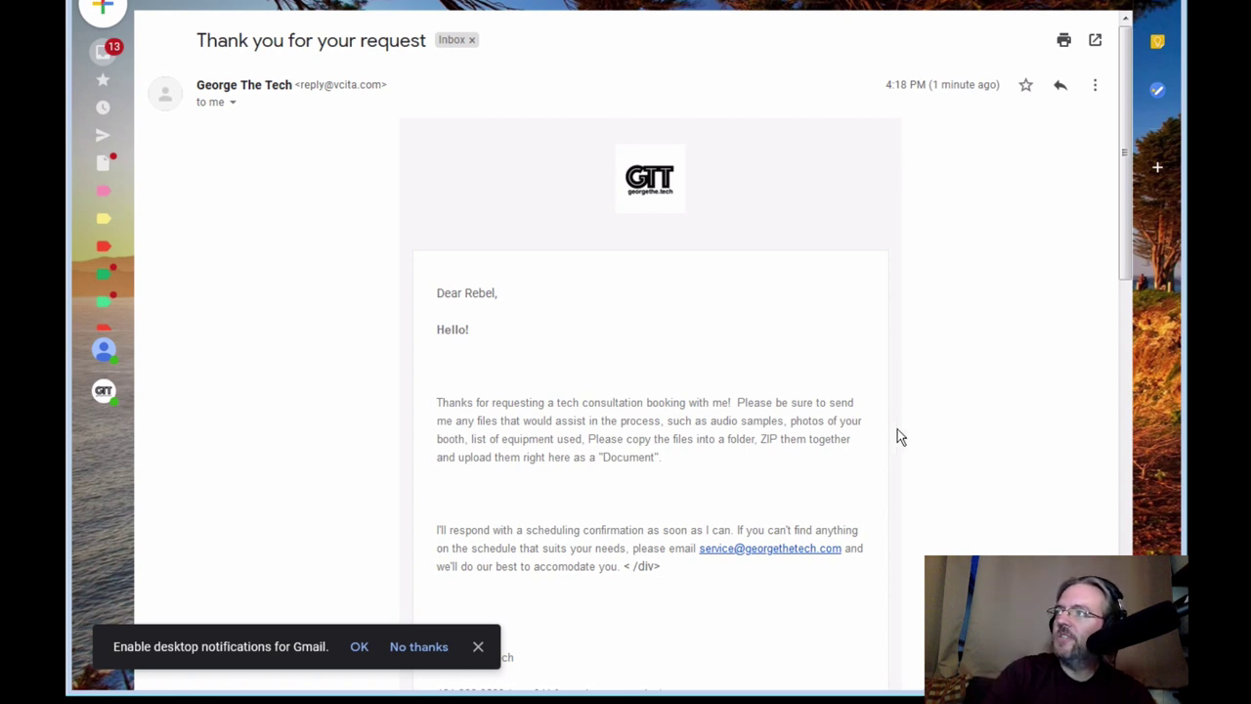
scroll(down, 3)
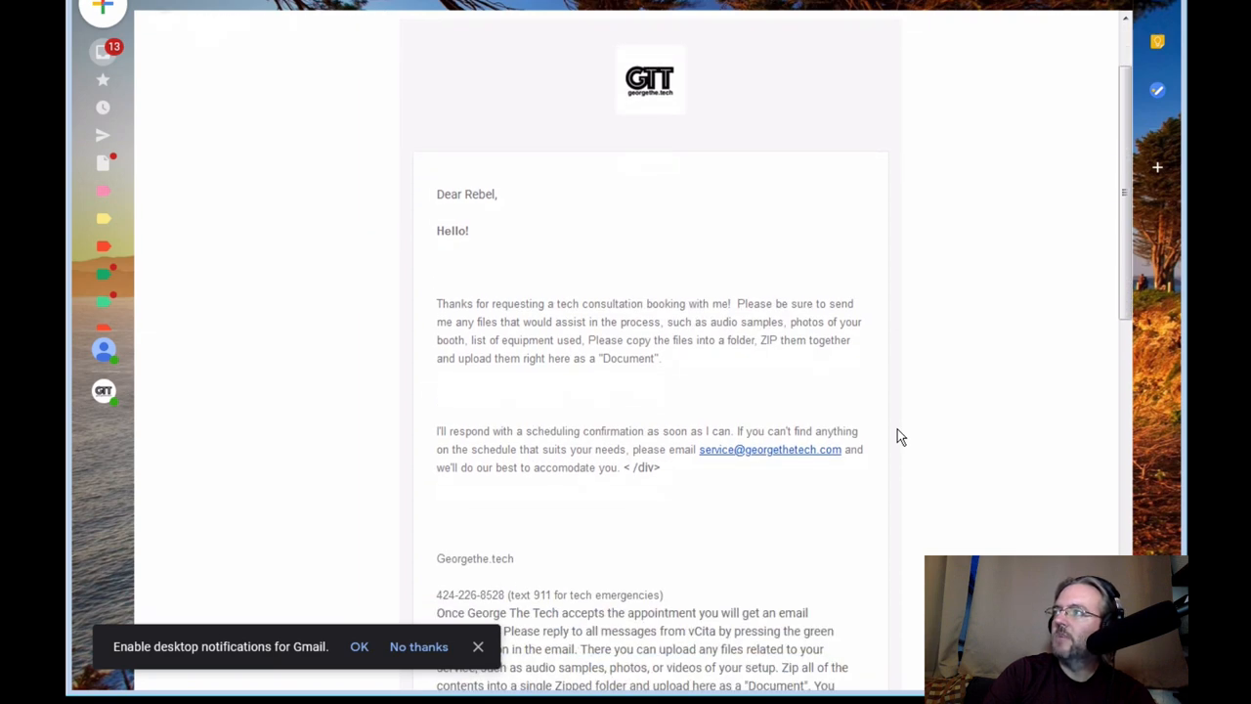
scroll(down, 3)
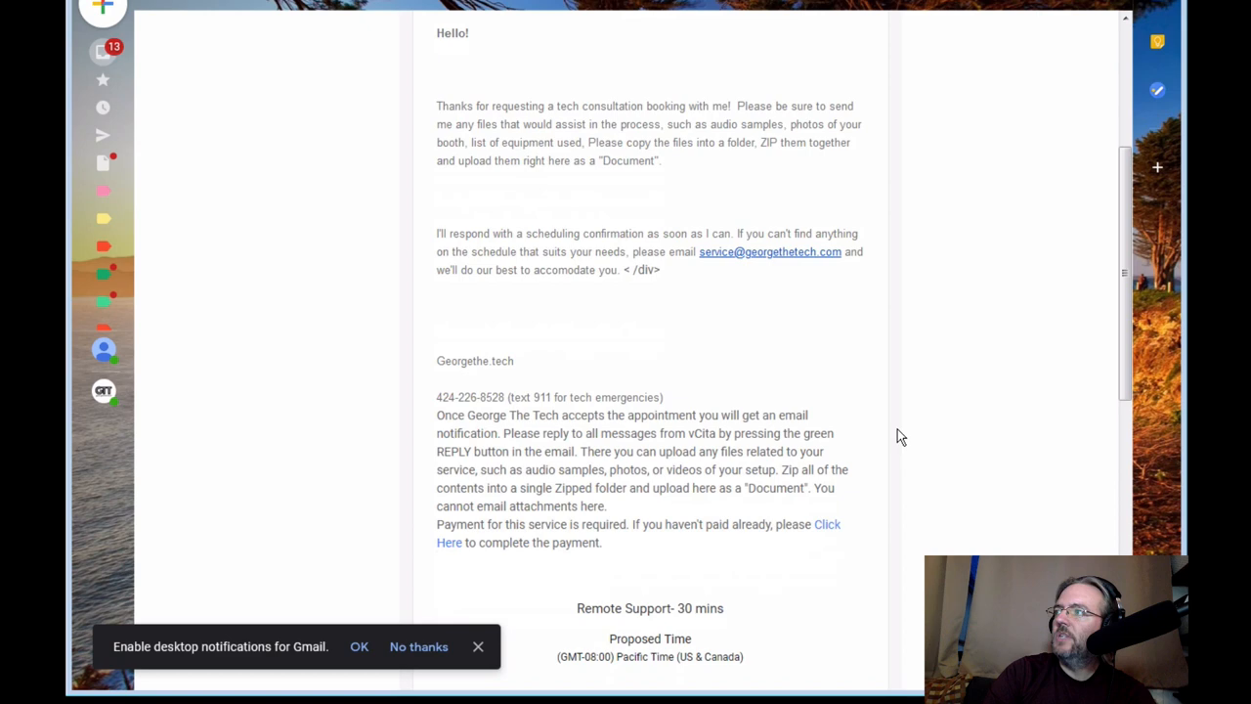
scroll(down, 3)
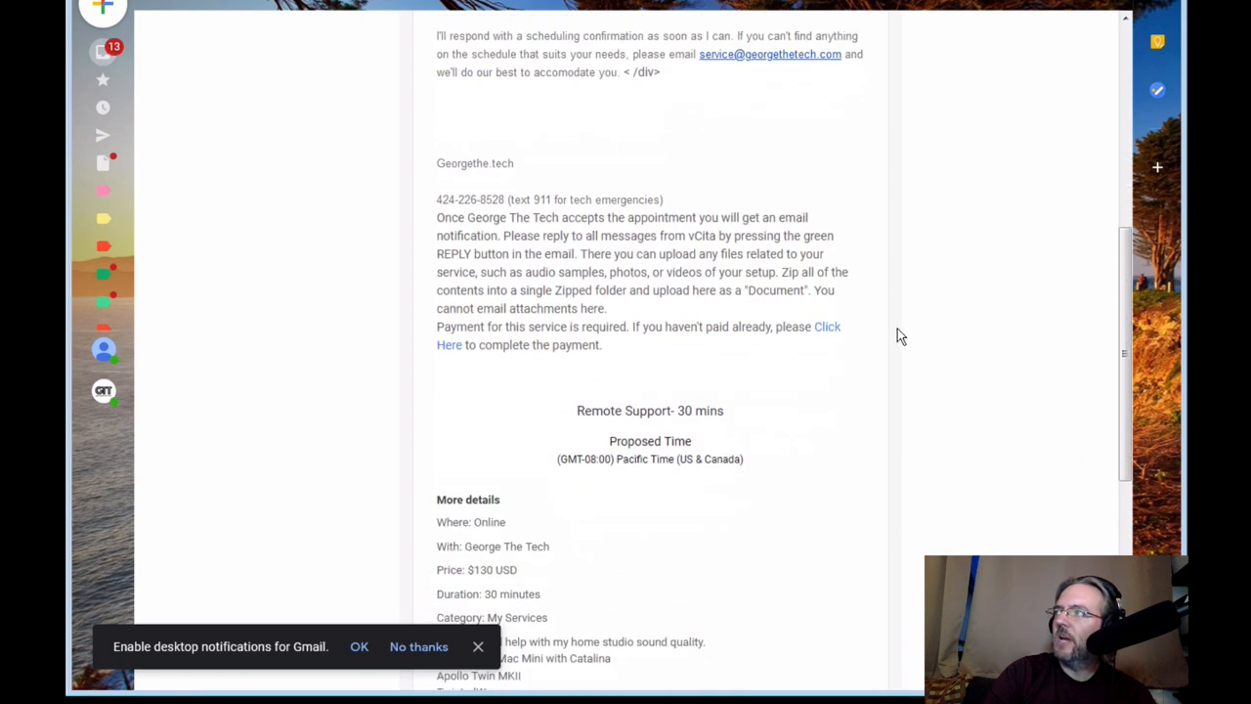
scroll(down, 3)
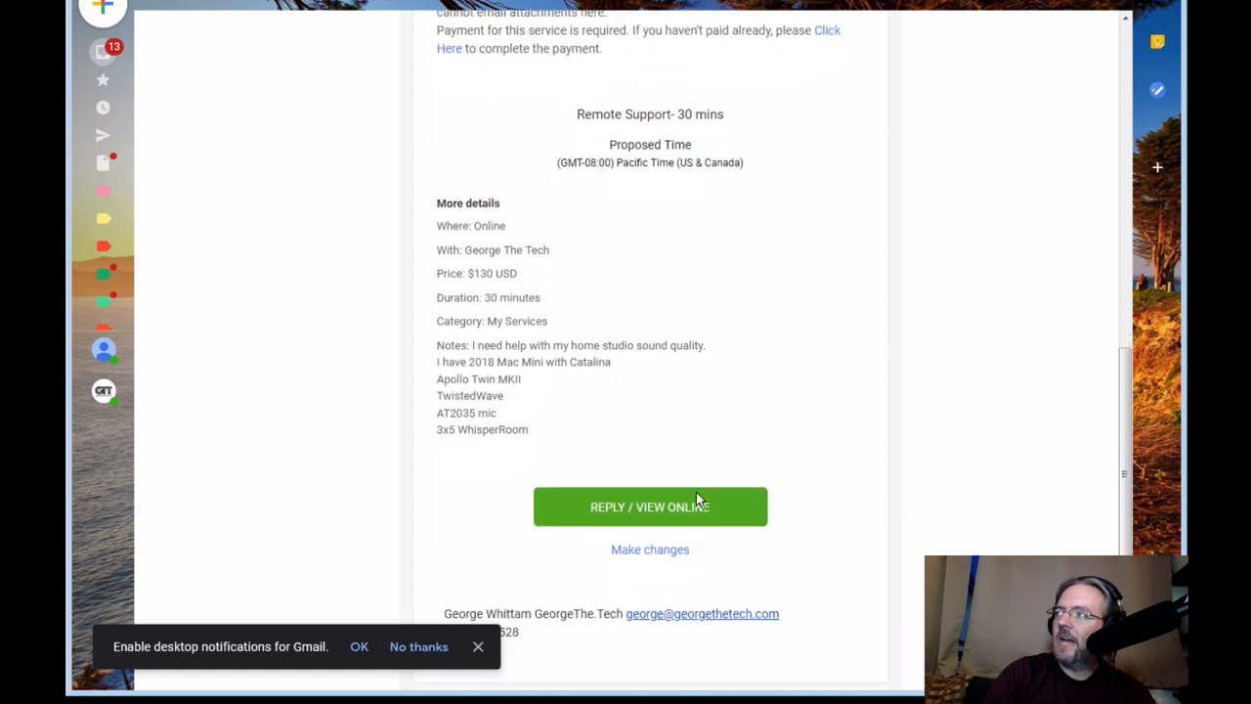
click(650, 507)
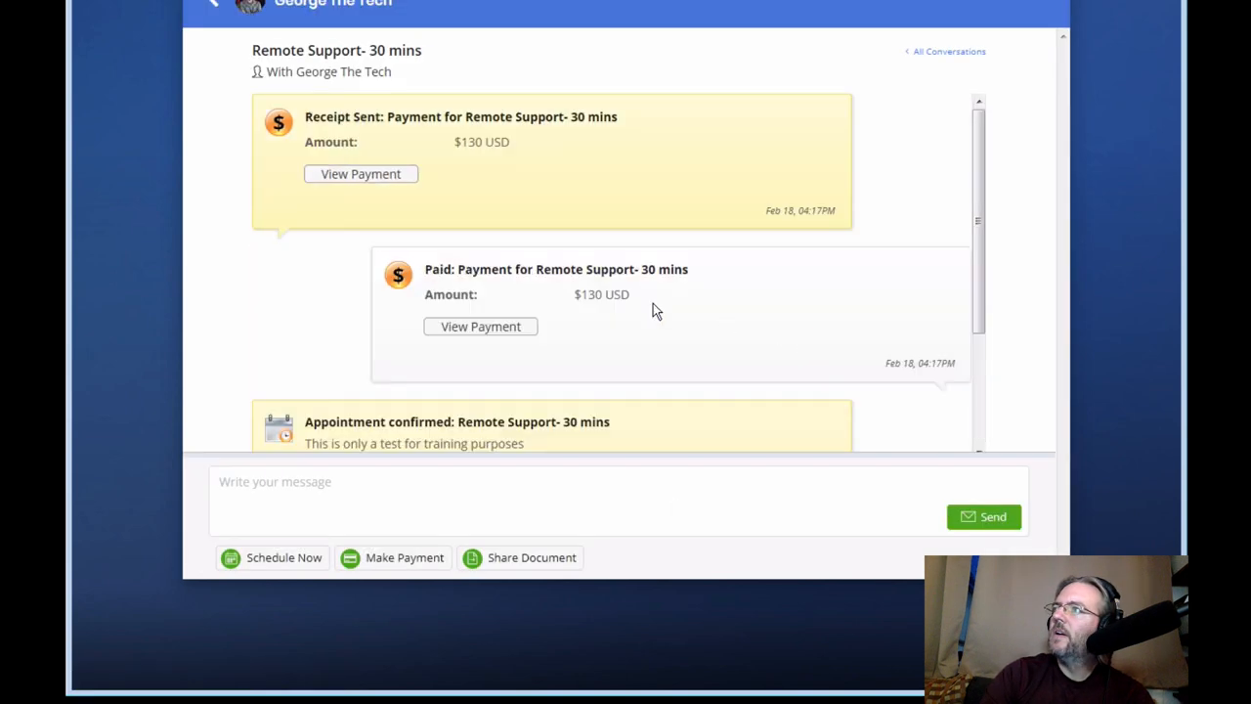
scroll(down, 3)
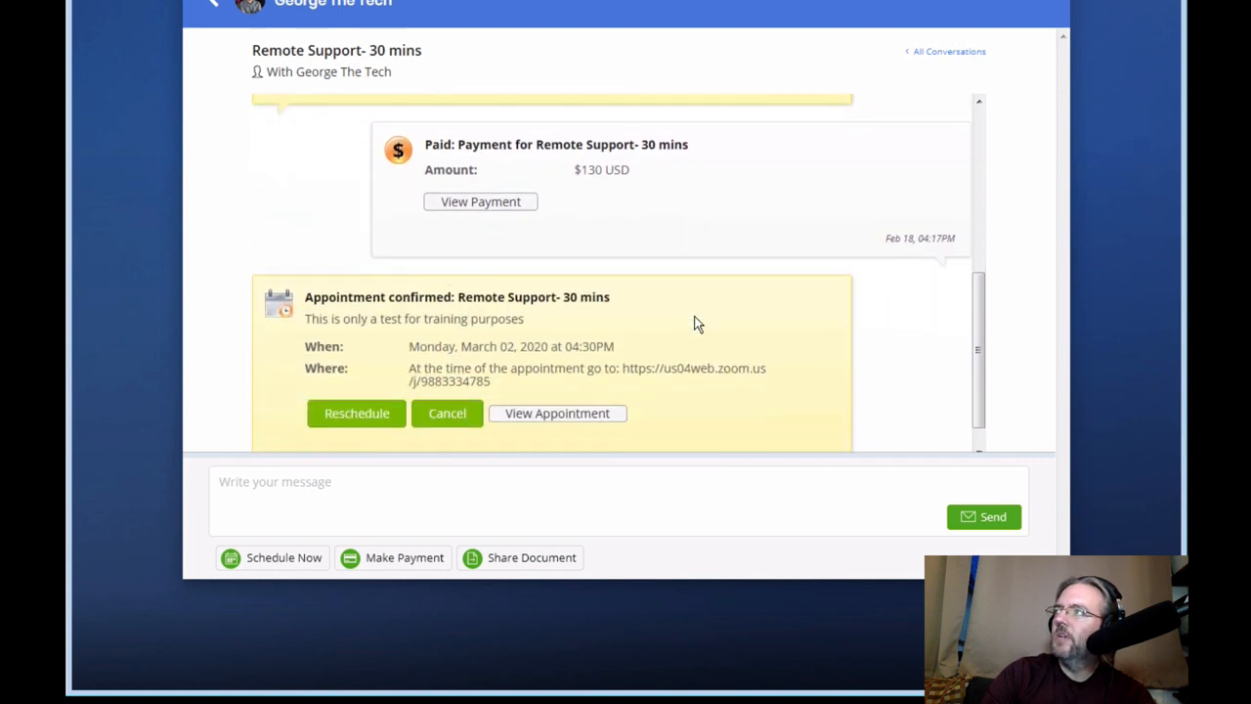
scroll(down, 3)
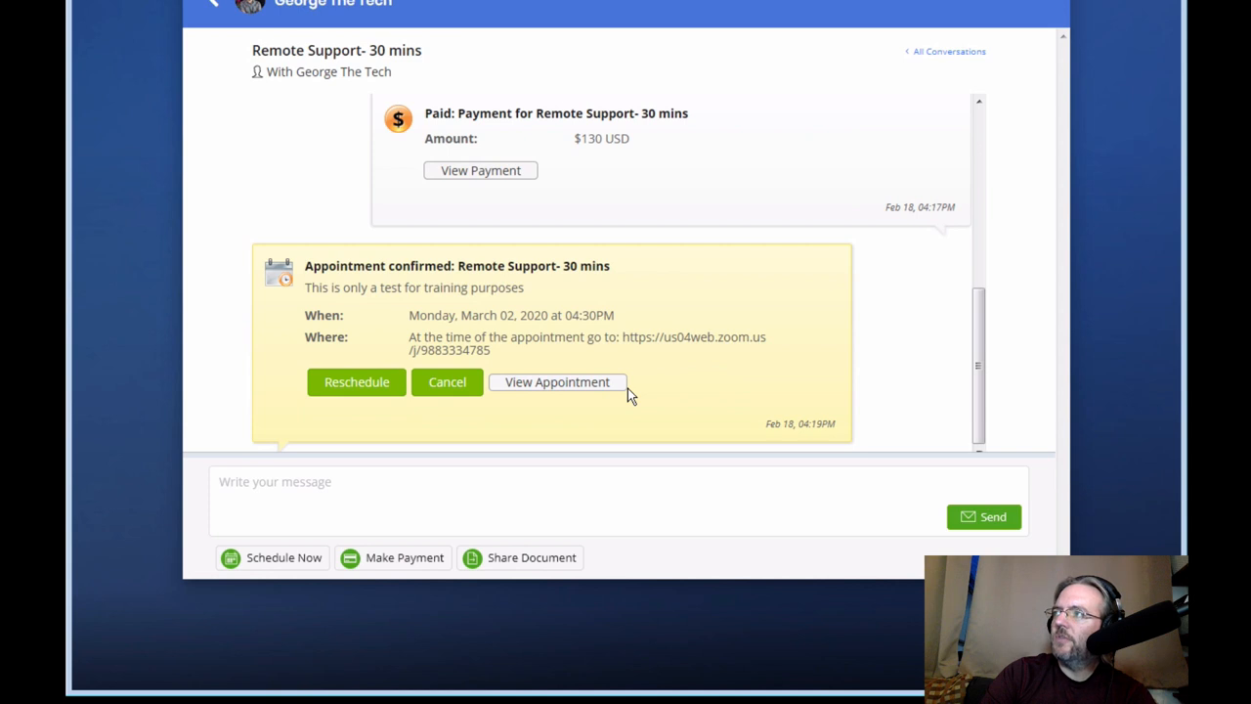
mouse_move(635, 404)
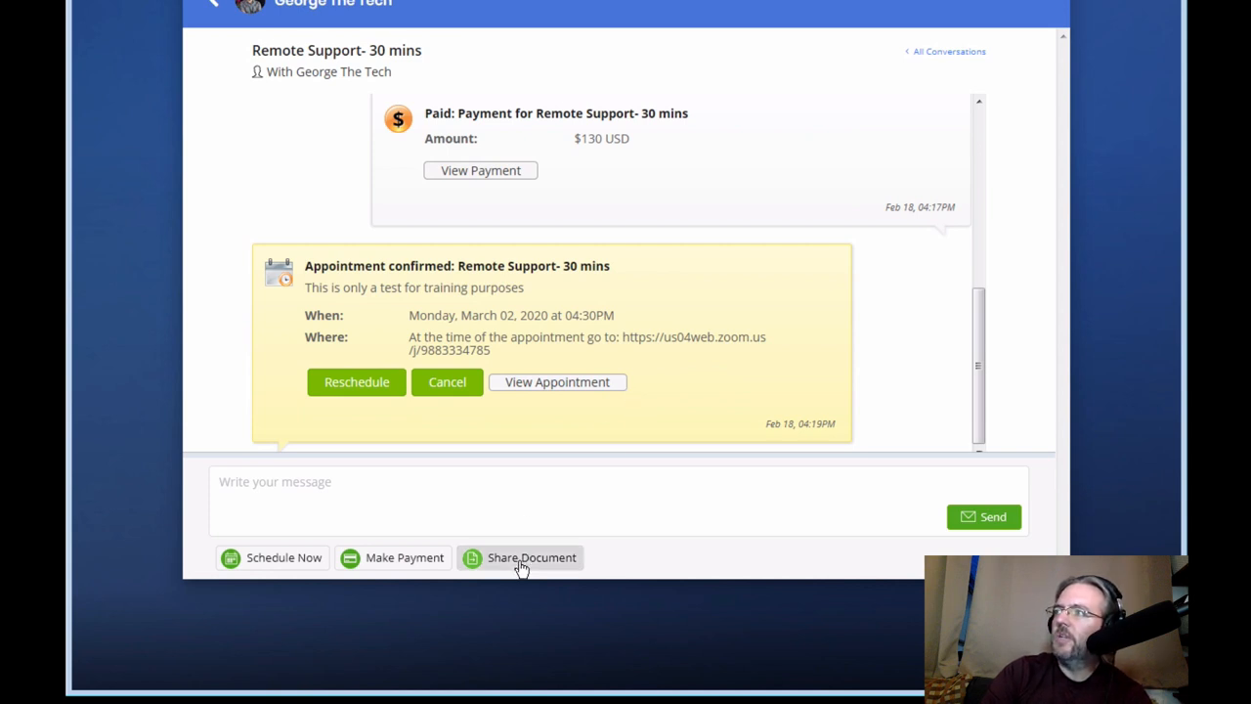
mouse_move(523, 567)
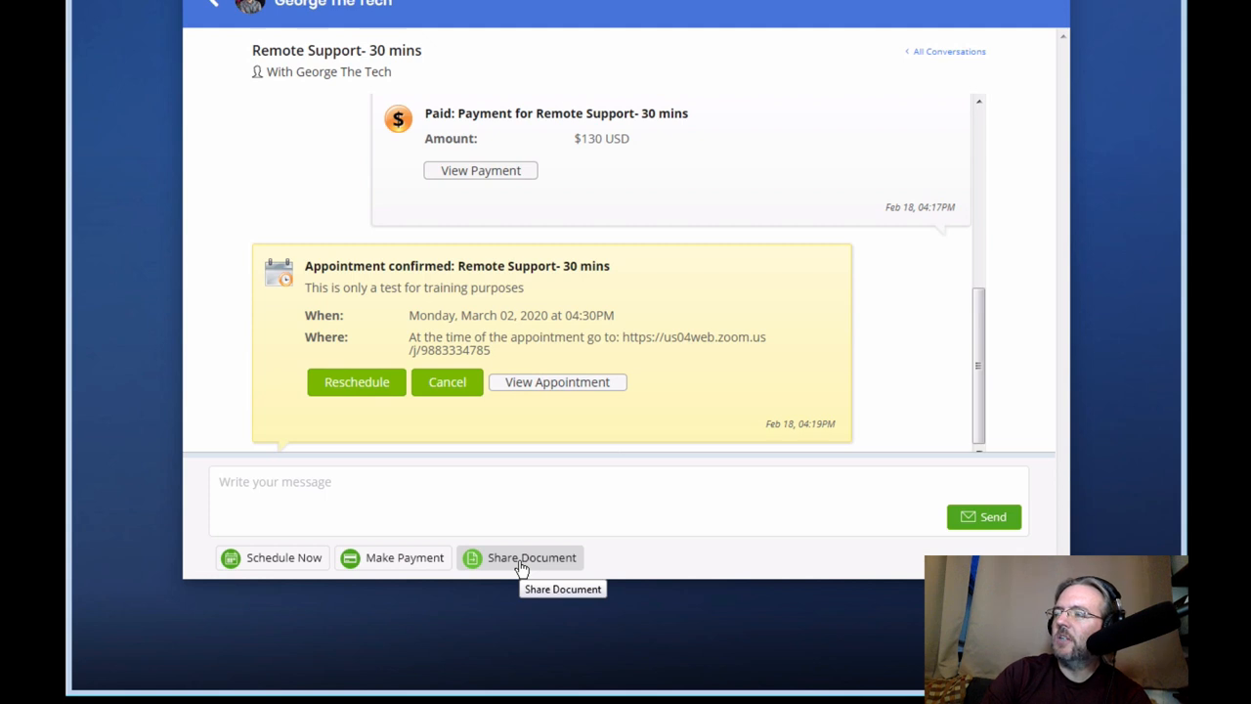
Bring up vcita's Share Document form with empty file, title and message fields.
click(529, 557)
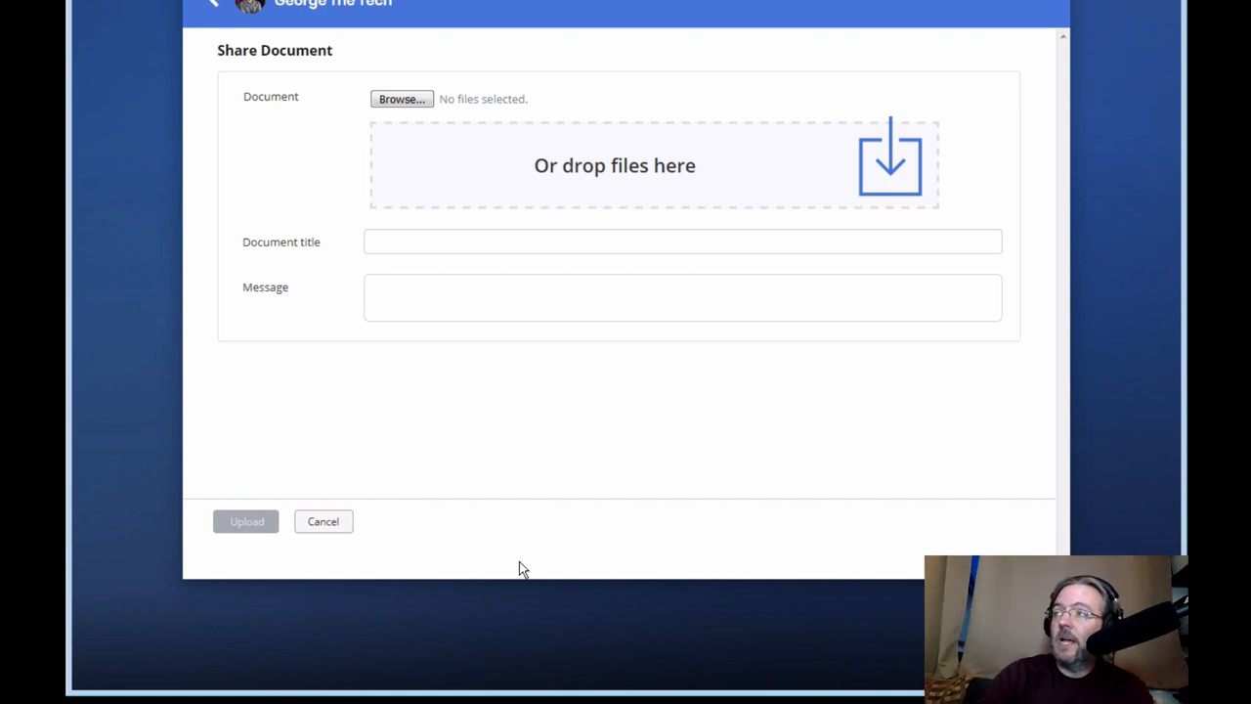
mouse_move(333, 528)
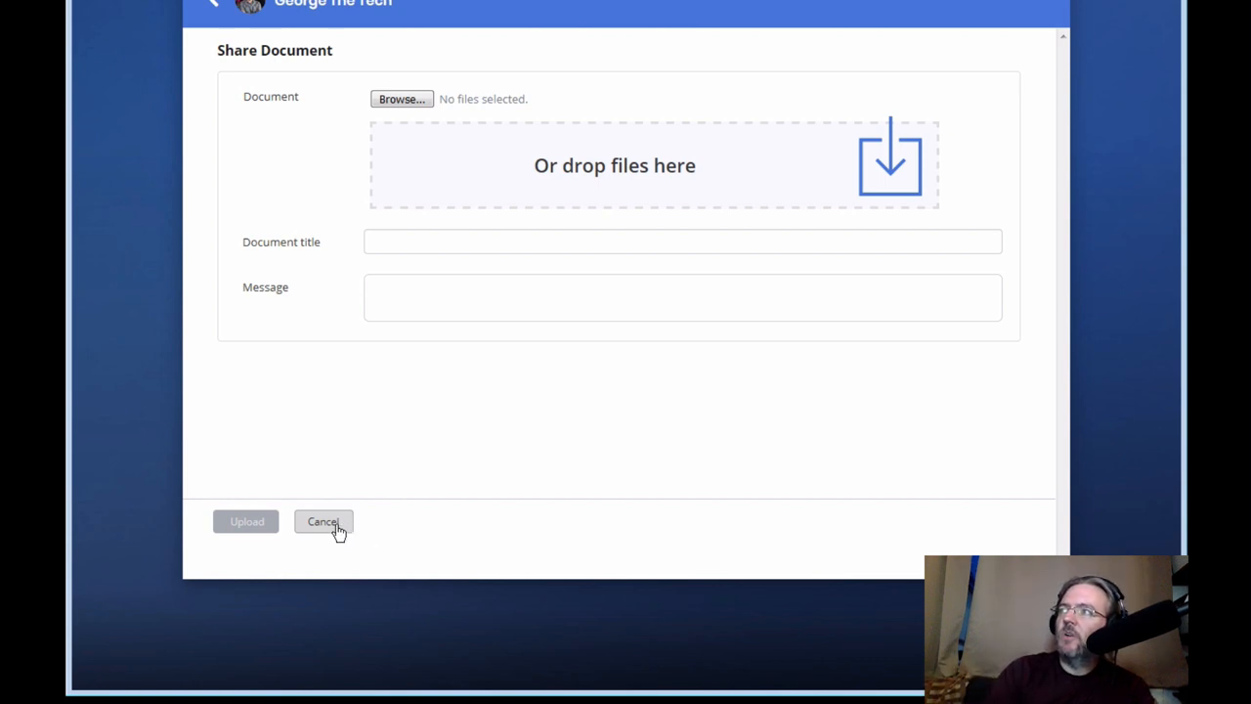
Cancel the Share Document form and scroll through the vcita conversation.
click(323, 522)
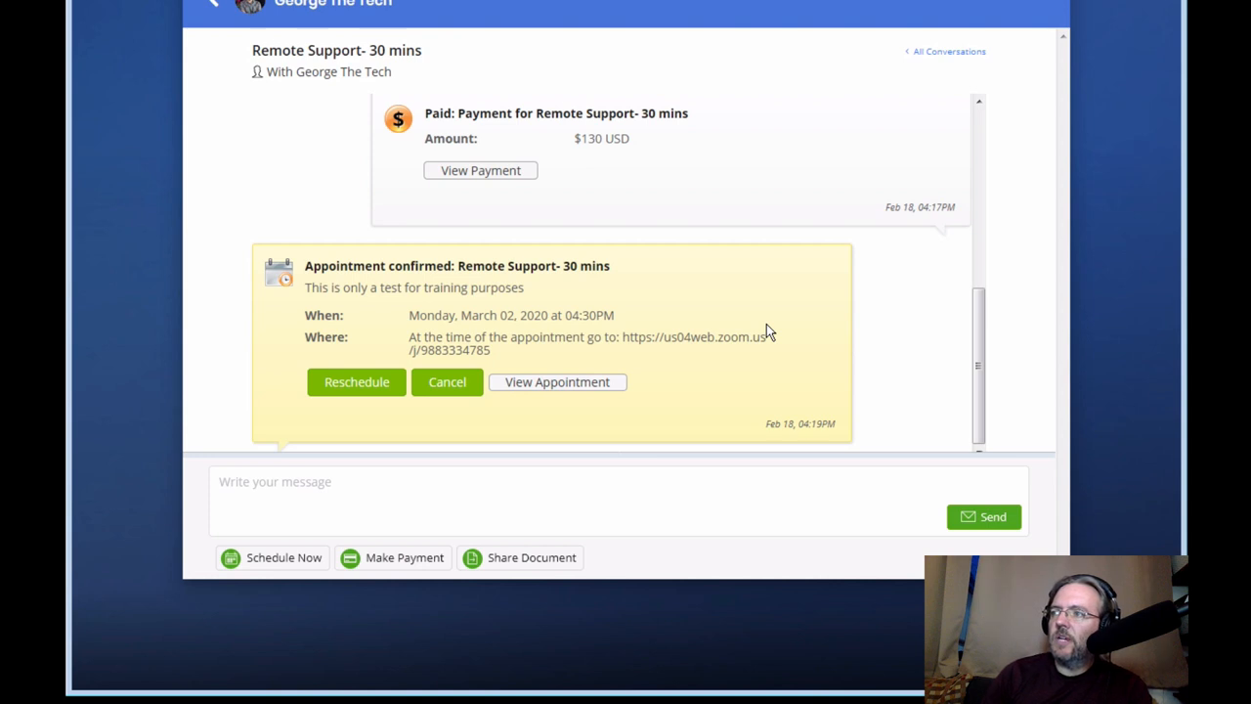
mouse_move(811, 278)
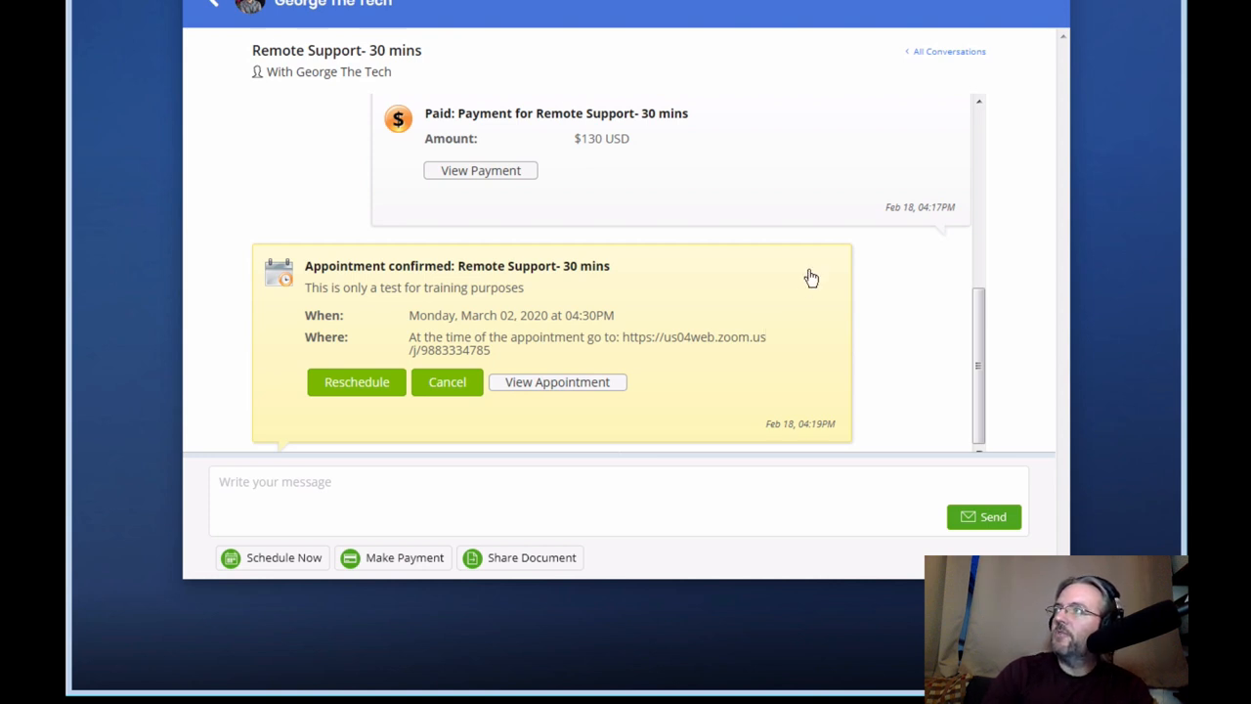
mouse_move(563, 337)
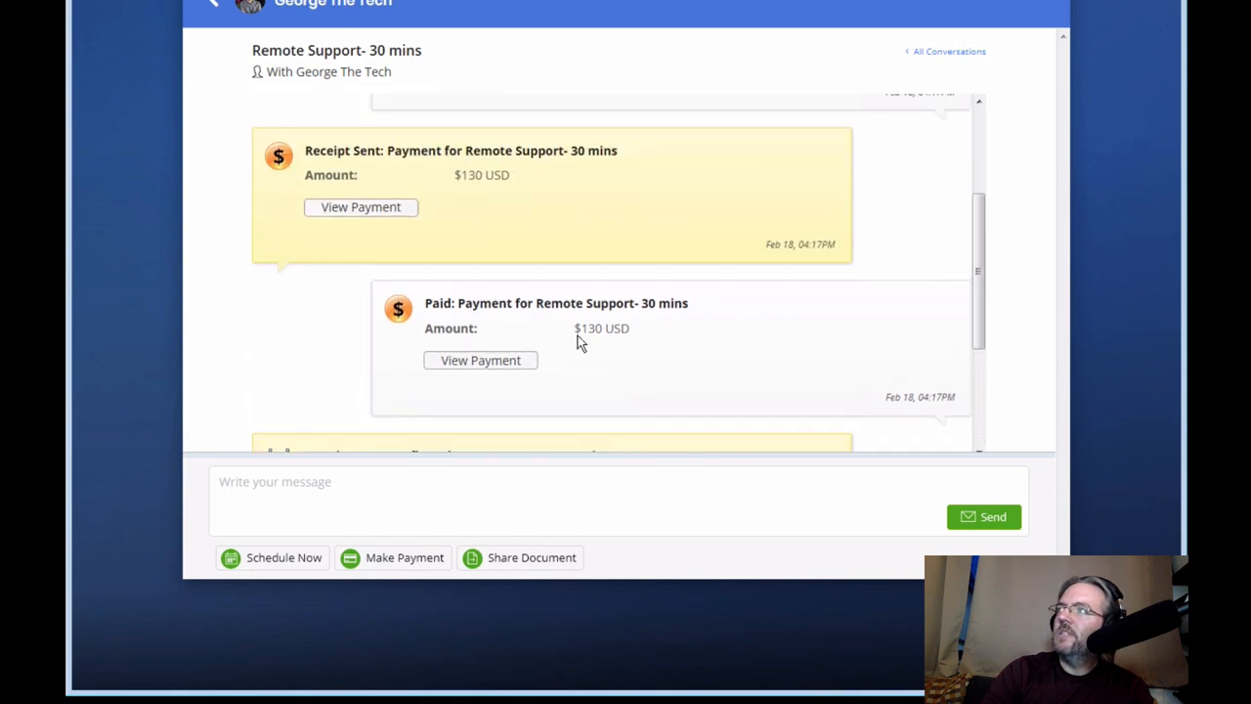
scroll(down, 3)
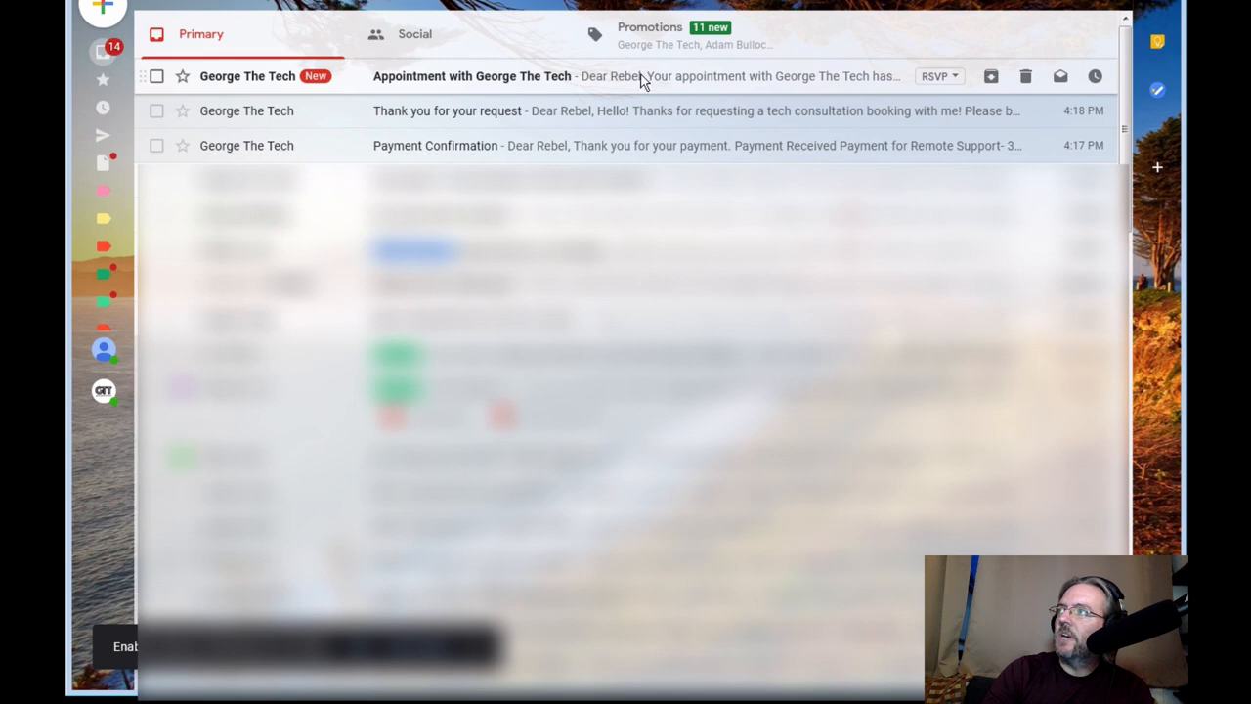
Open the 'Appointment with George The Tech' email with the Mar 2 4:30 PM Zoom details.
click(491, 77)
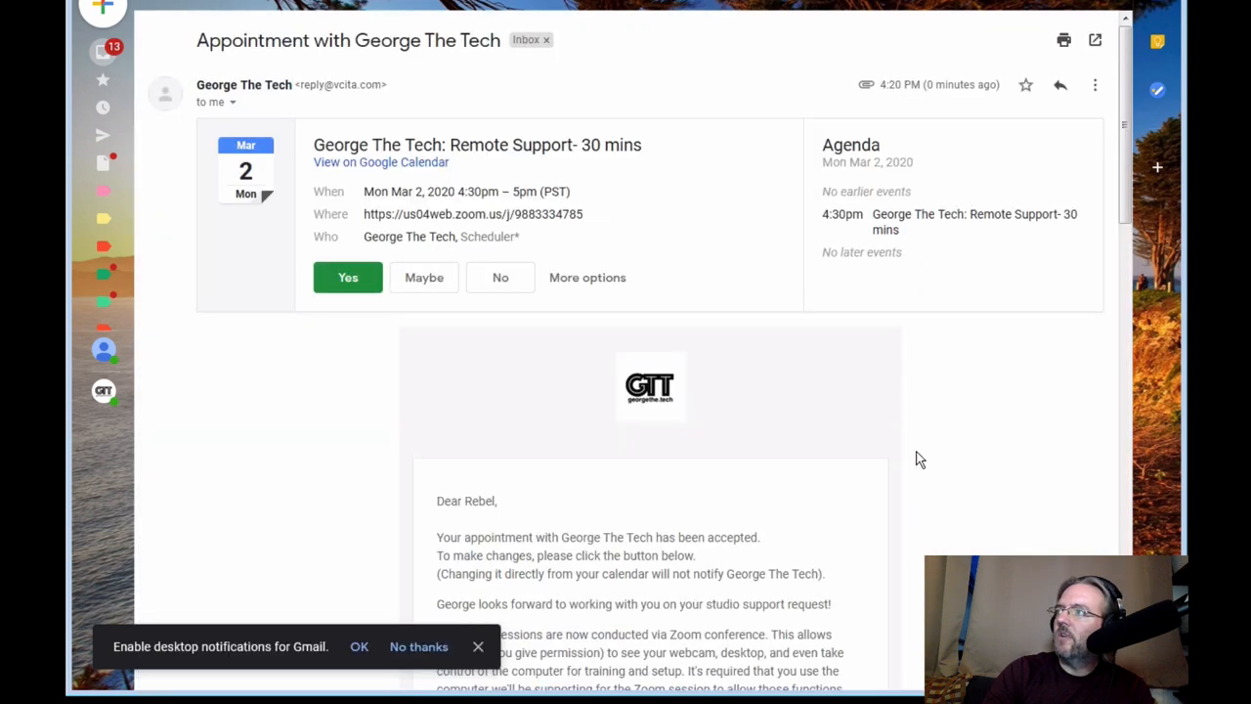
scroll(down, 3)
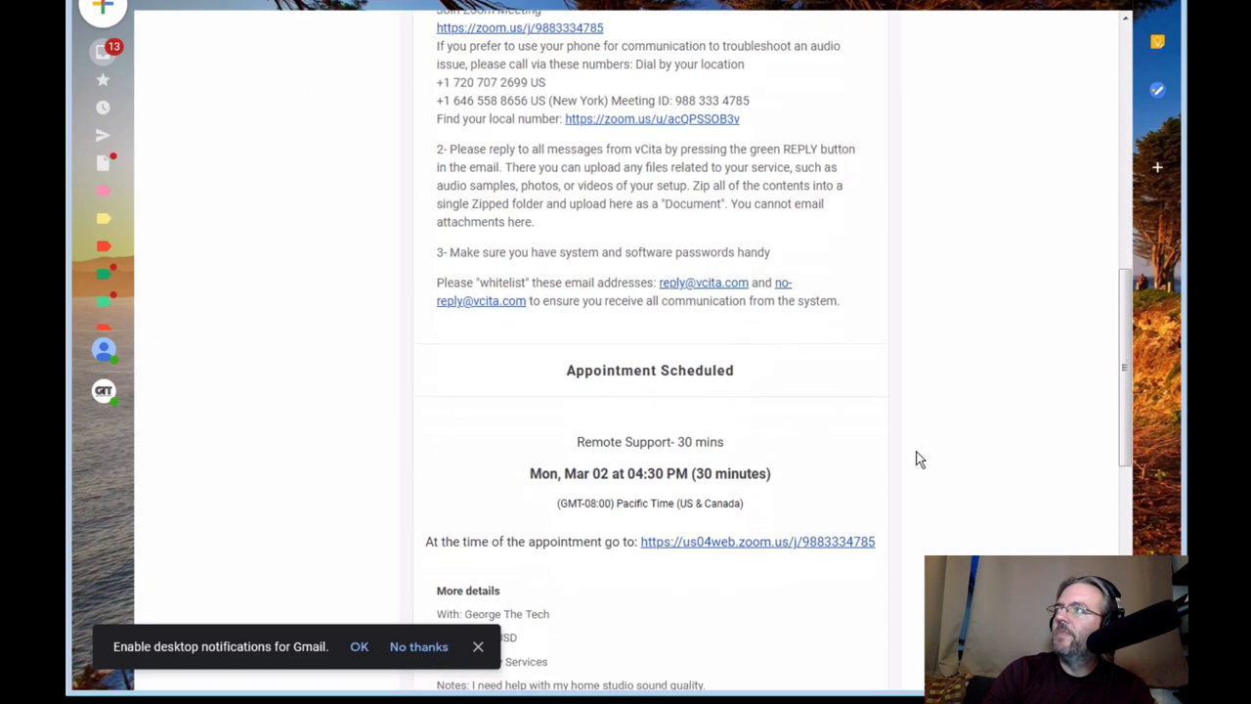
scroll(up, 3)
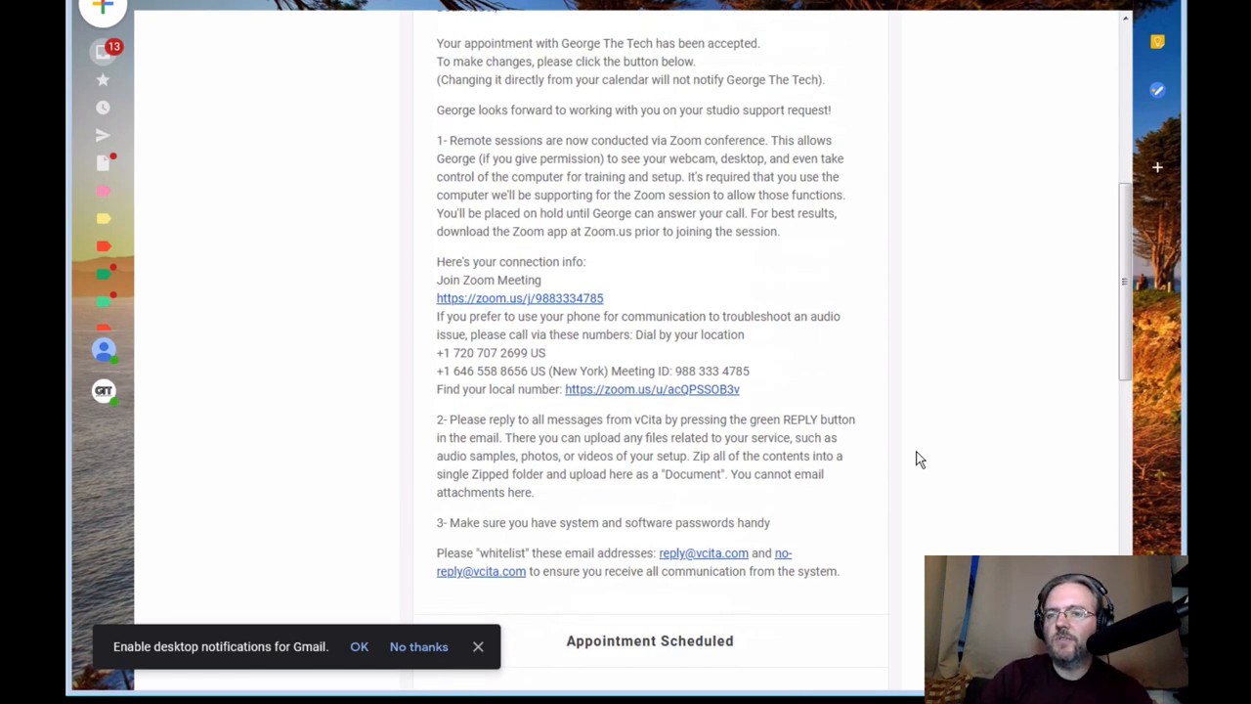
mouse_move(735, 425)
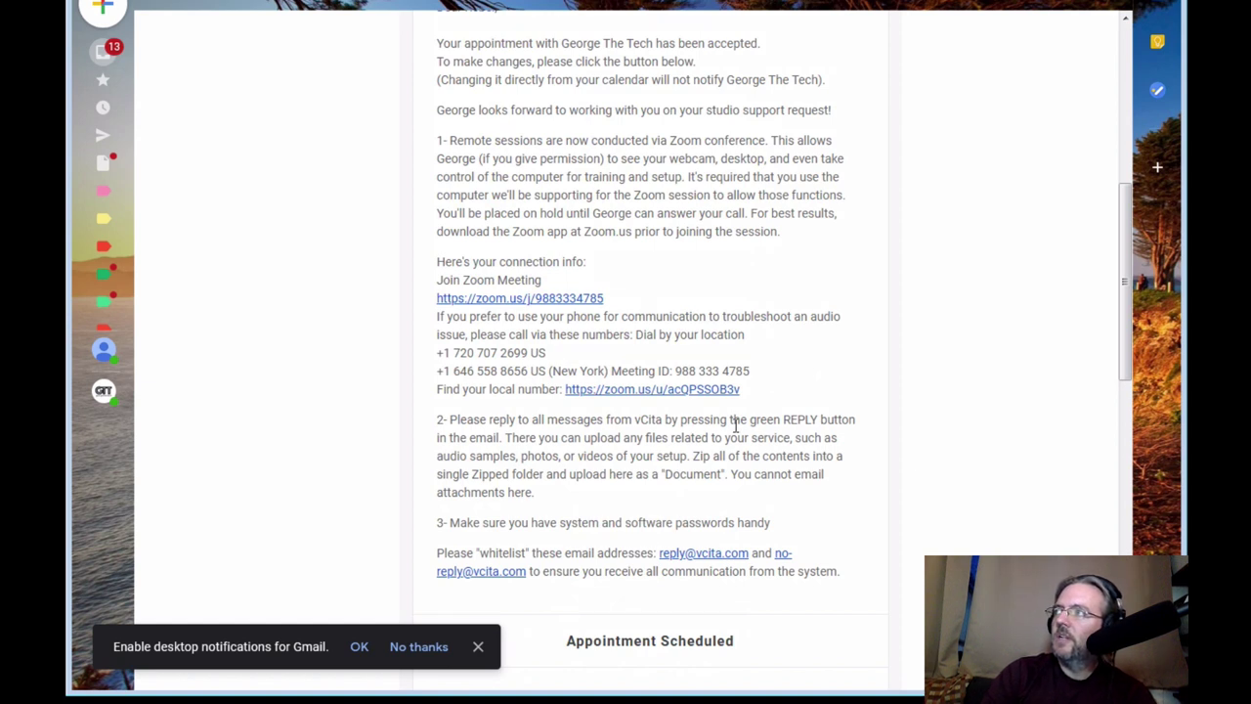
mouse_move(643, 394)
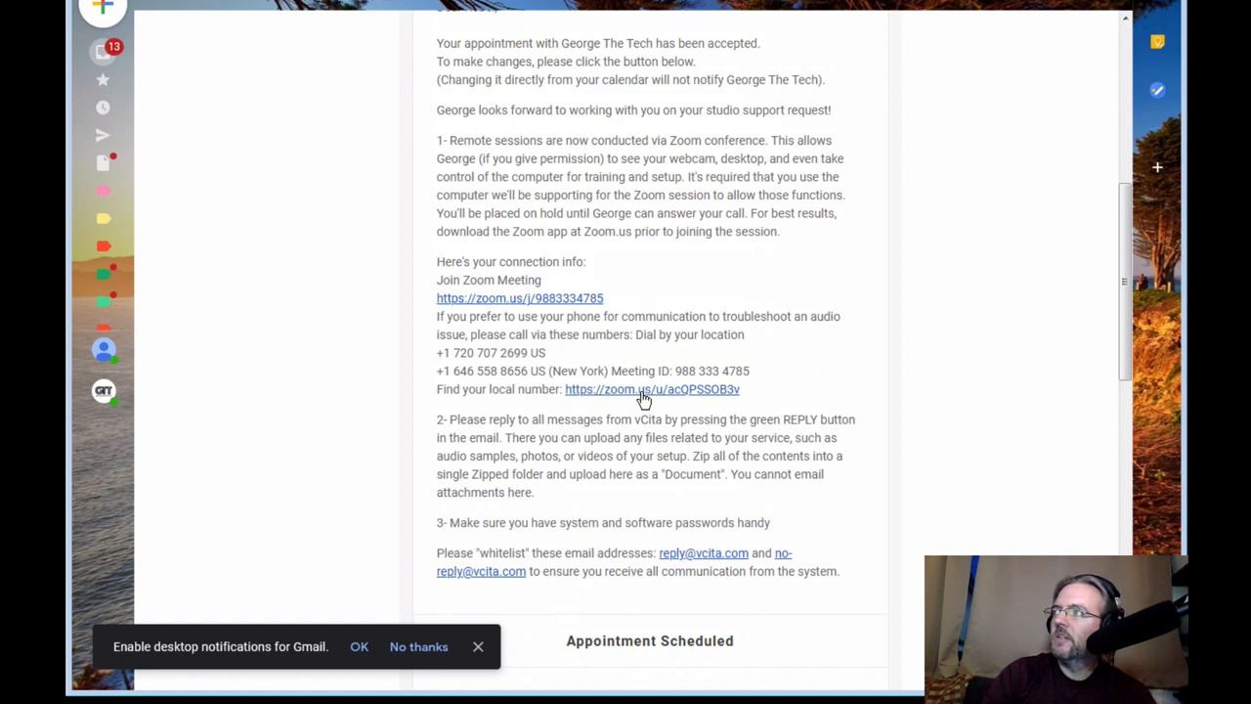
mouse_move(643, 396)
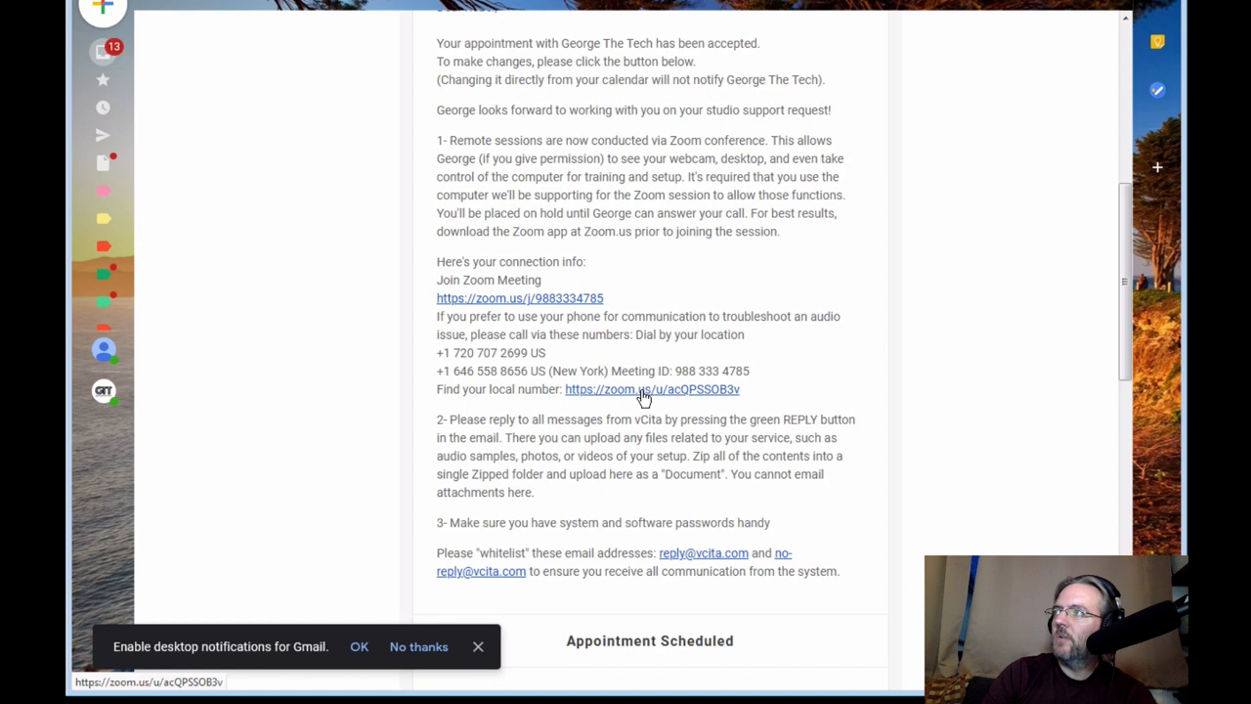
mouse_move(507, 298)
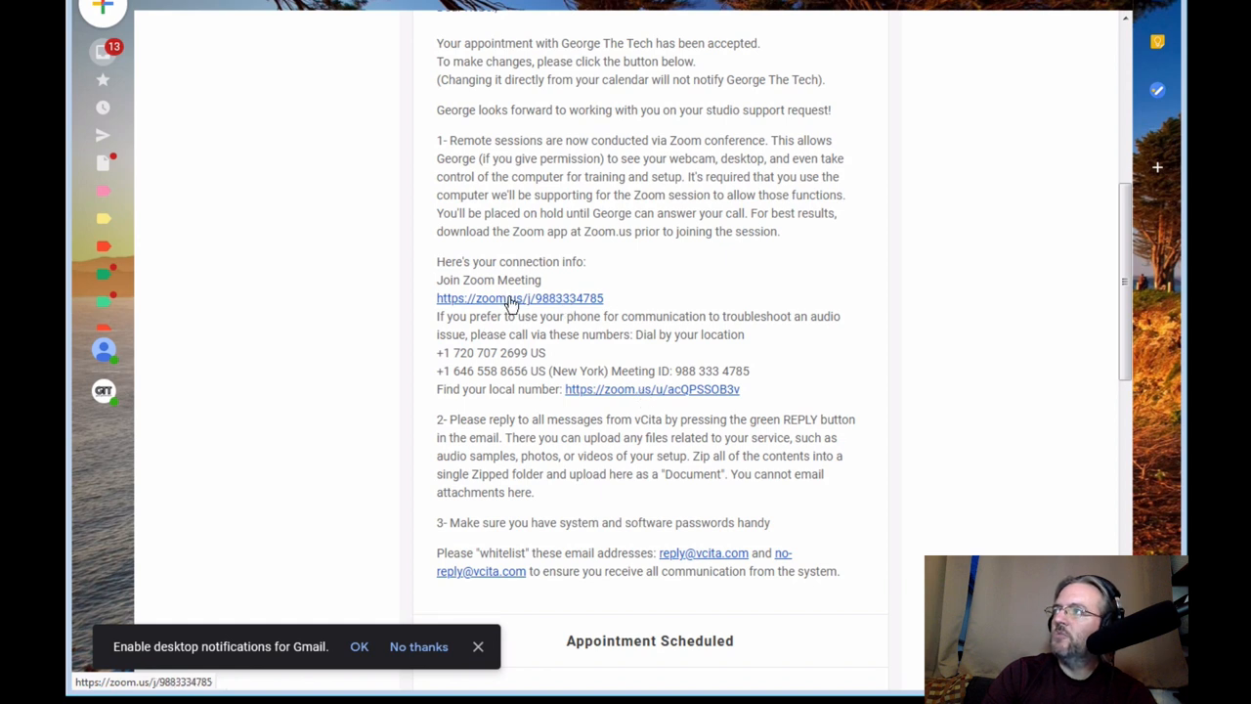
mouse_move(559, 309)
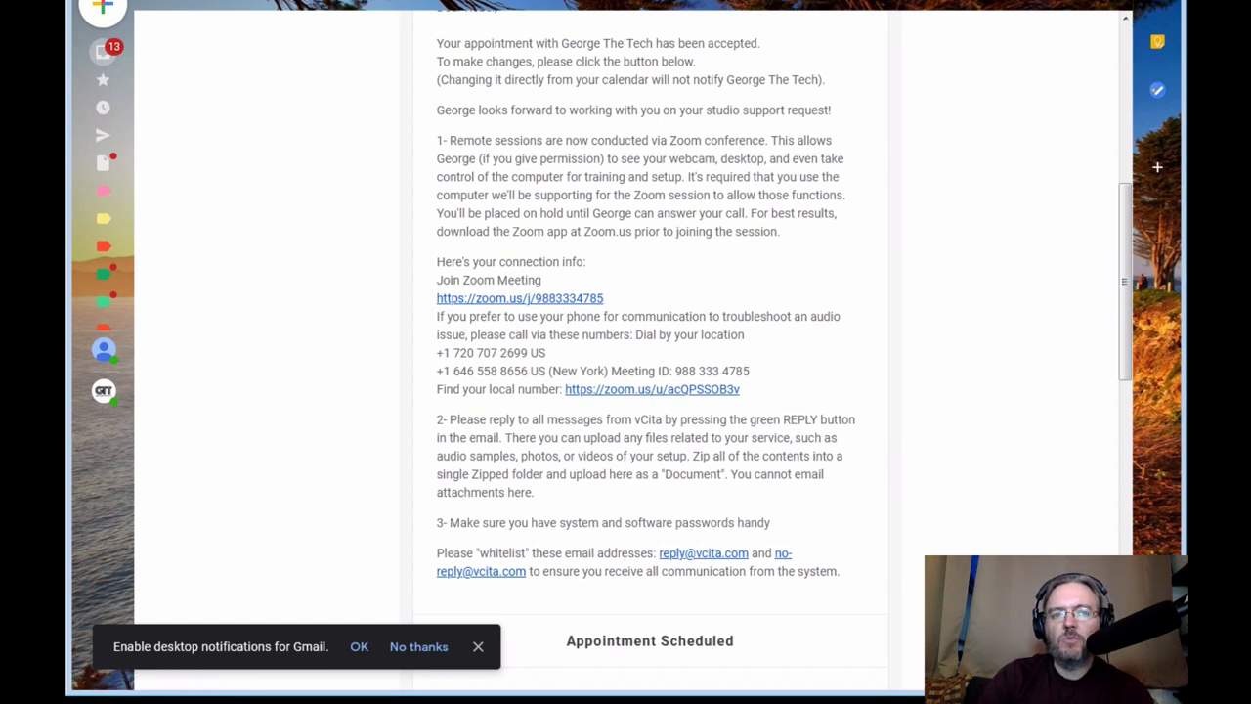
mouse_move(530, 306)
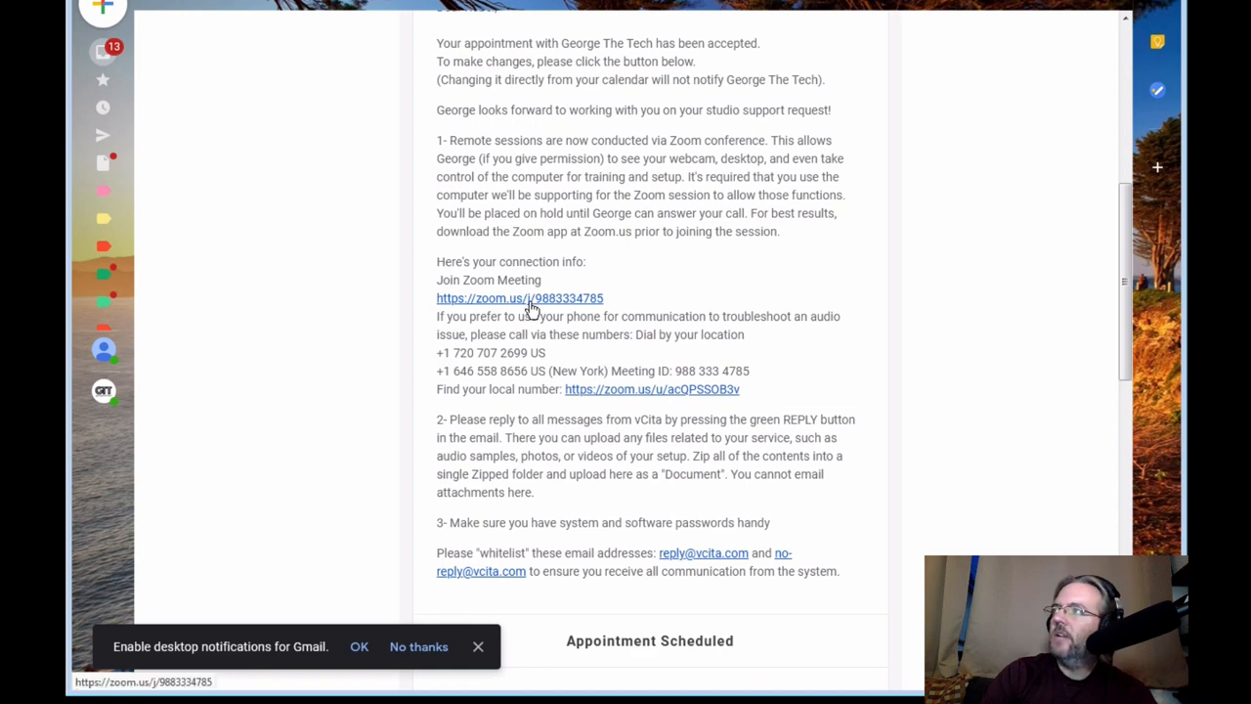
Launch Zoom from the emailed meeting link and allow the downloaded launcher to run.
click(517, 298)
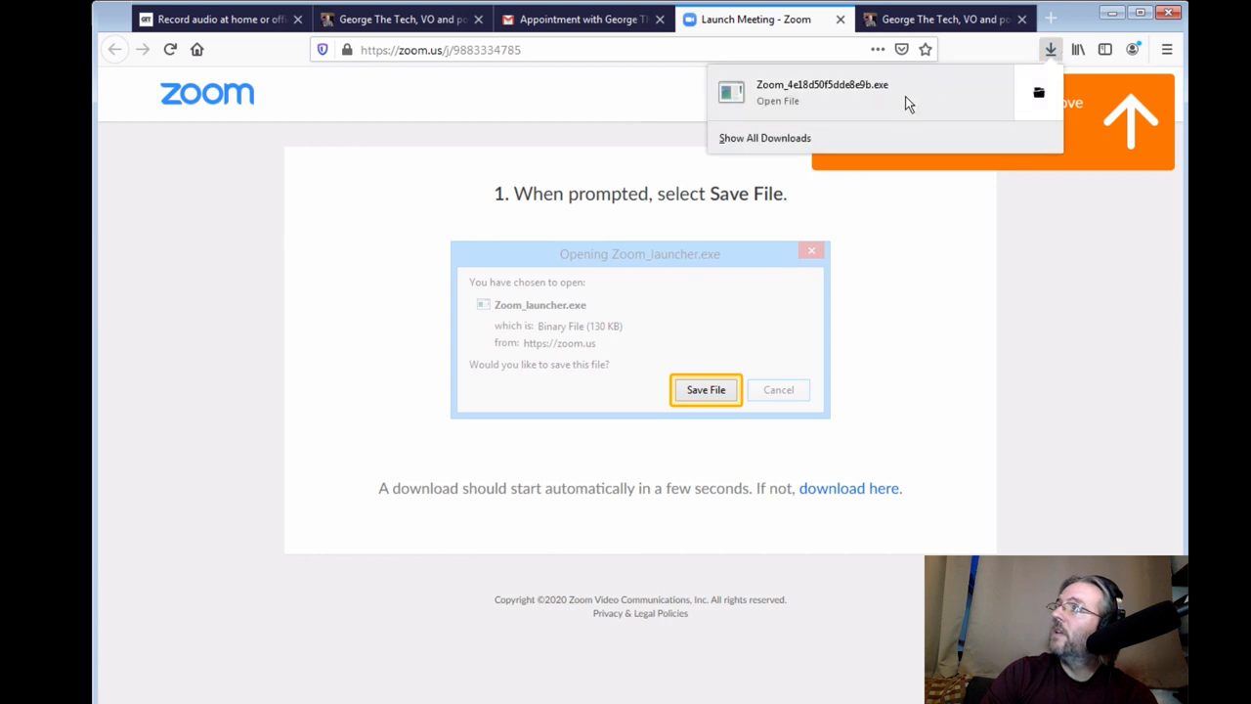
mouse_move(863, 92)
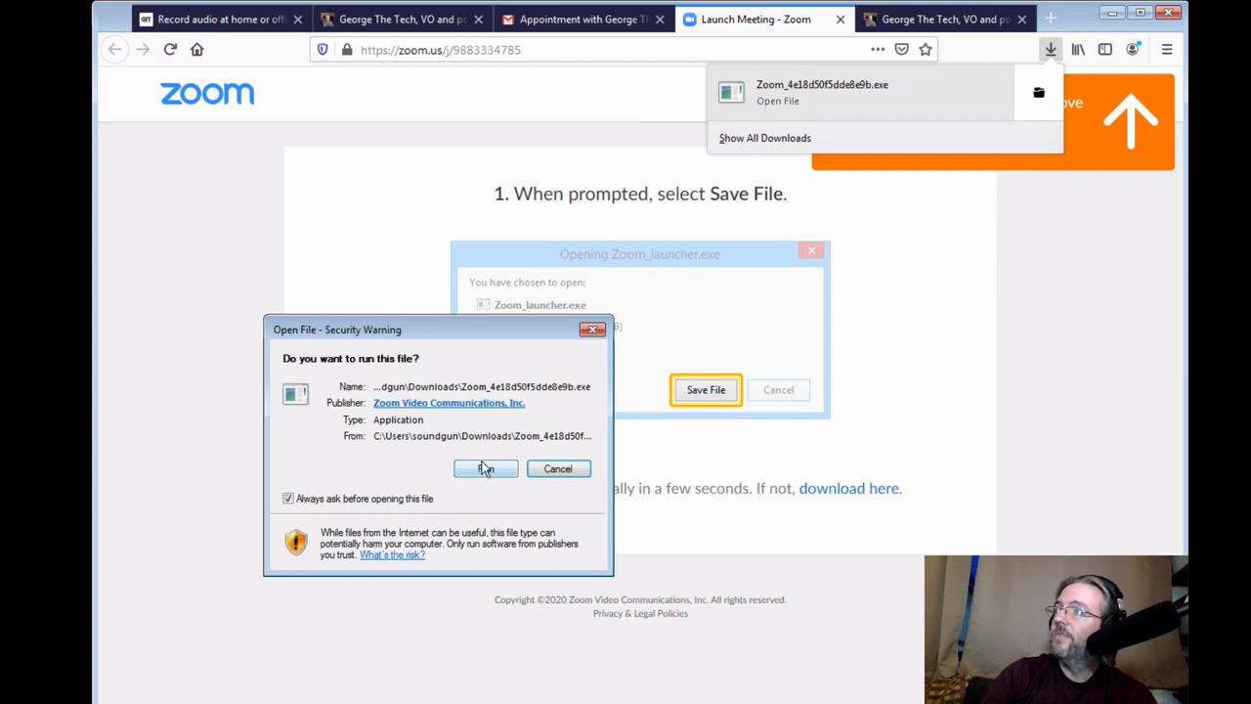
click(485, 468)
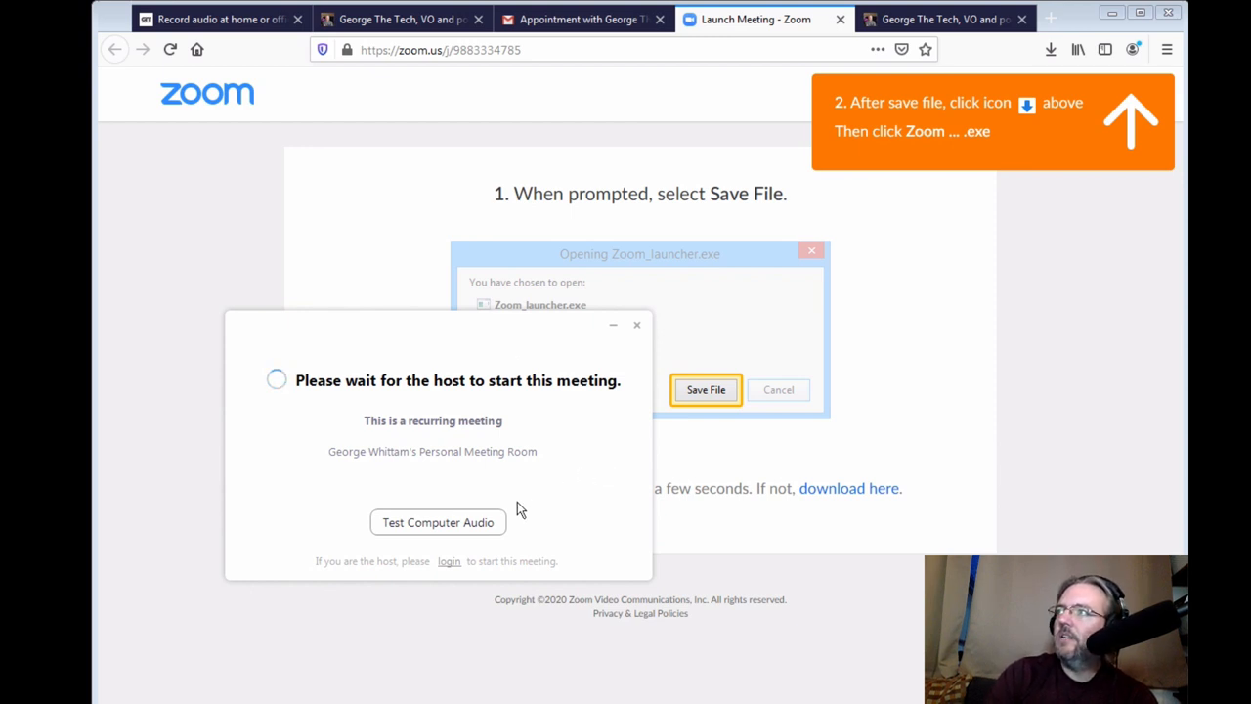
mouse_move(565, 527)
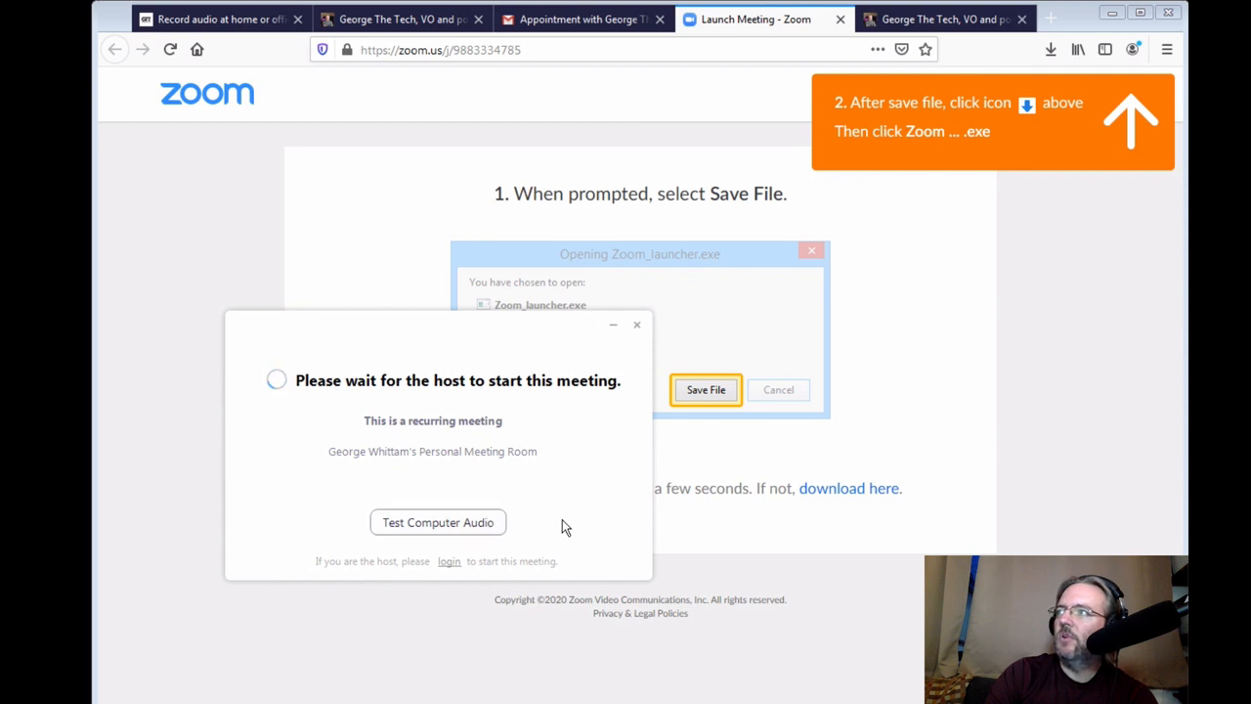
mouse_move(585, 521)
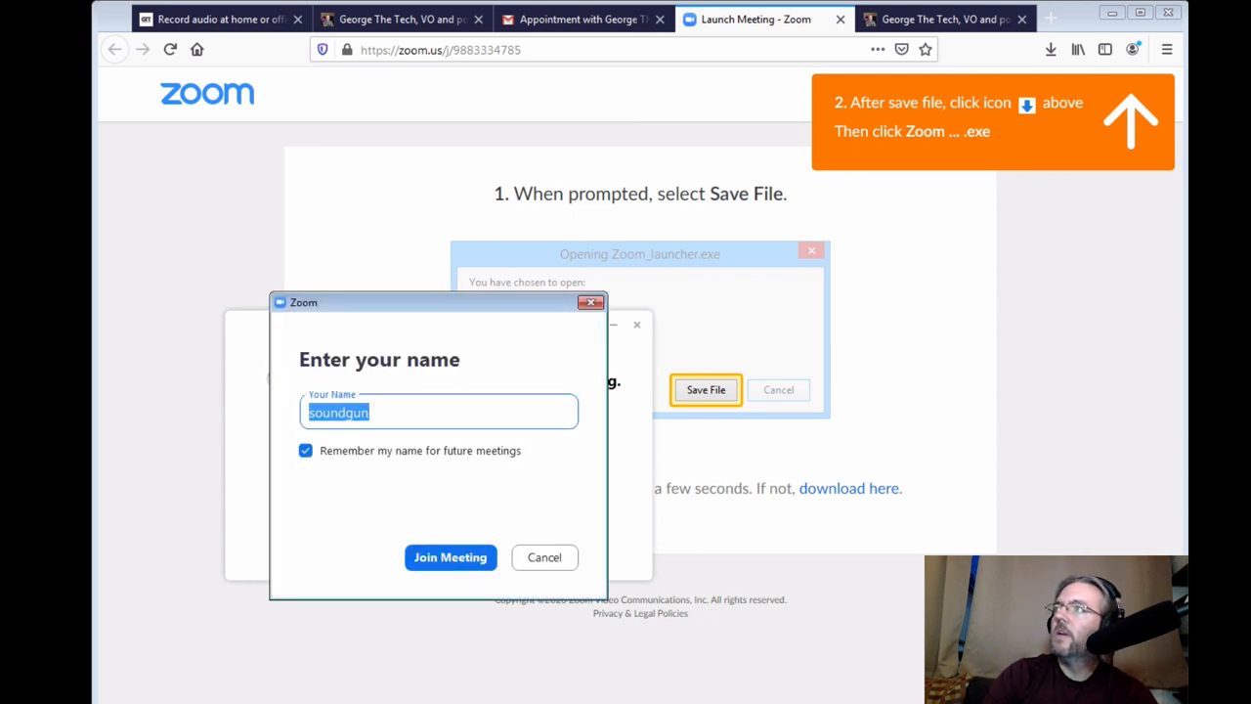
mouse_move(540, 306)
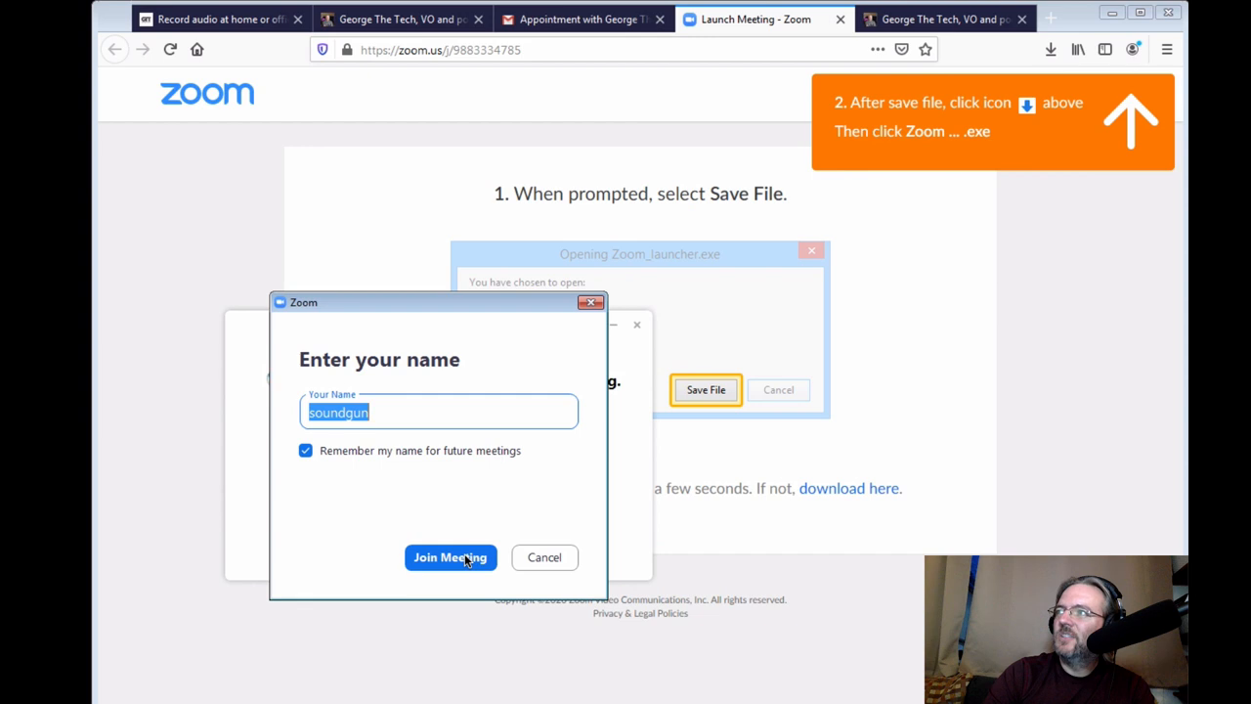
Join the meeting as 'soundgun', keeping 'Remember my name' checked.
click(449, 558)
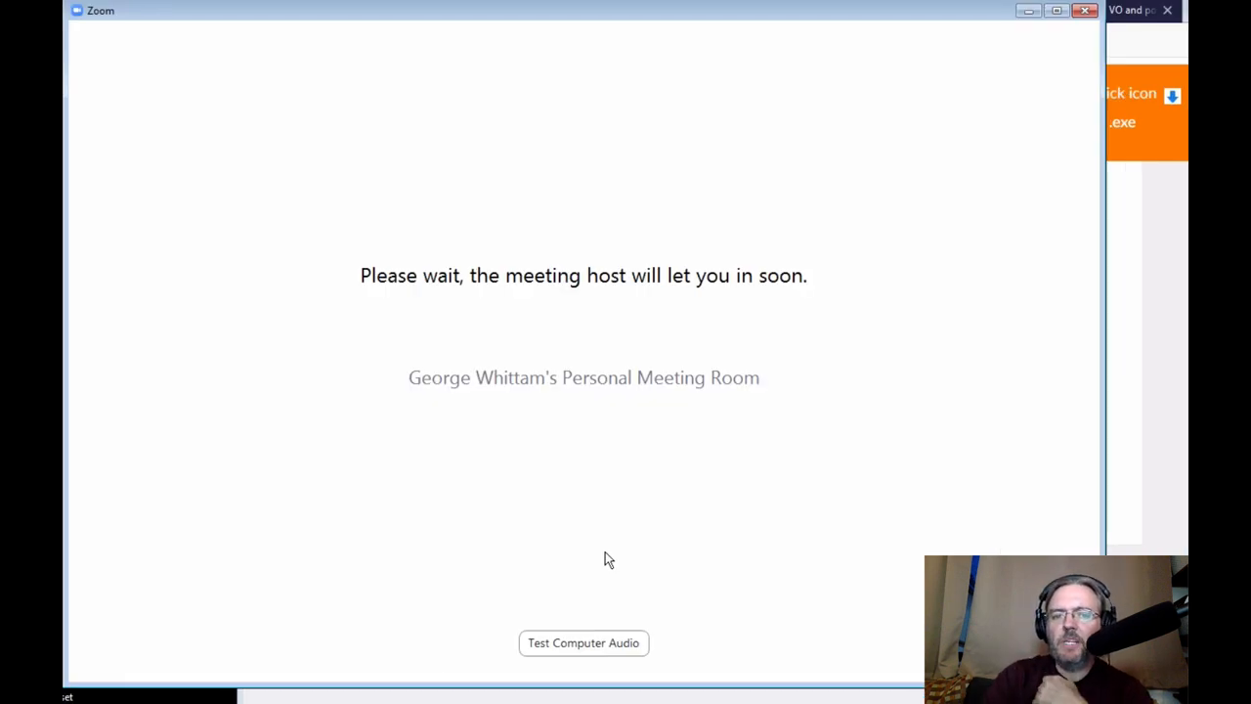
mouse_move(164, 488)
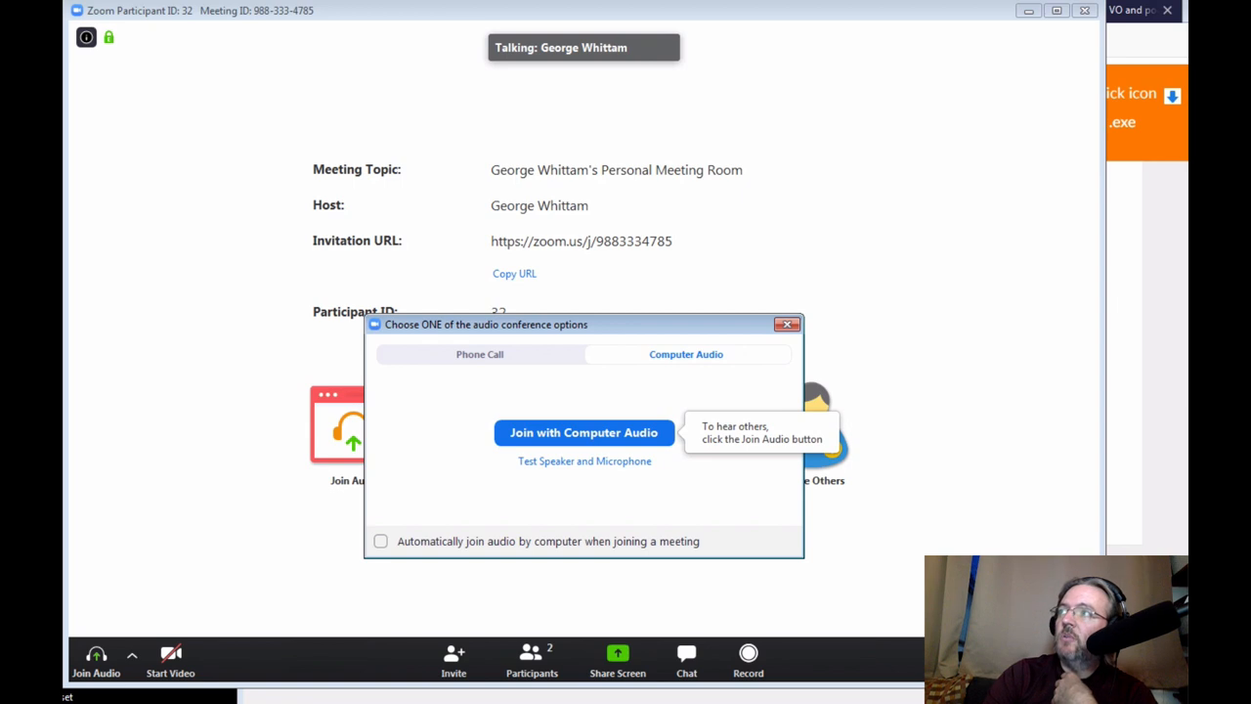
mouse_move(602, 336)
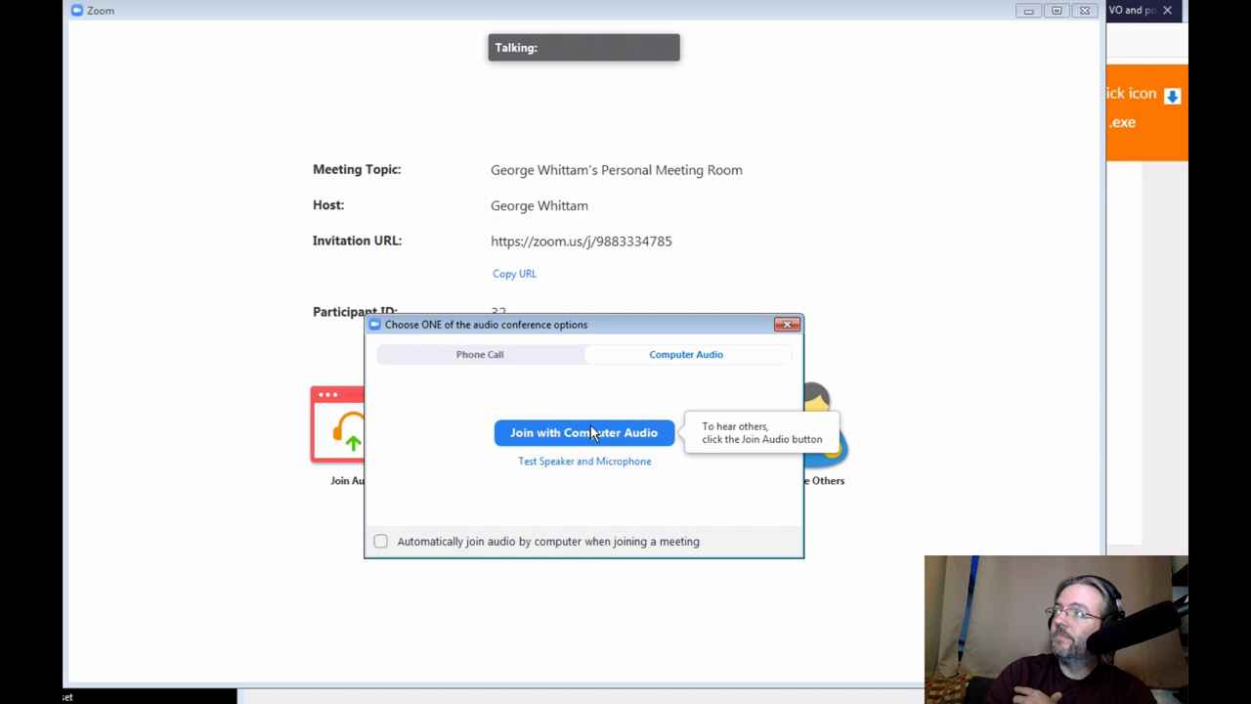
Join George Whittam's Personal Meeting Room with computer audio.
click(584, 433)
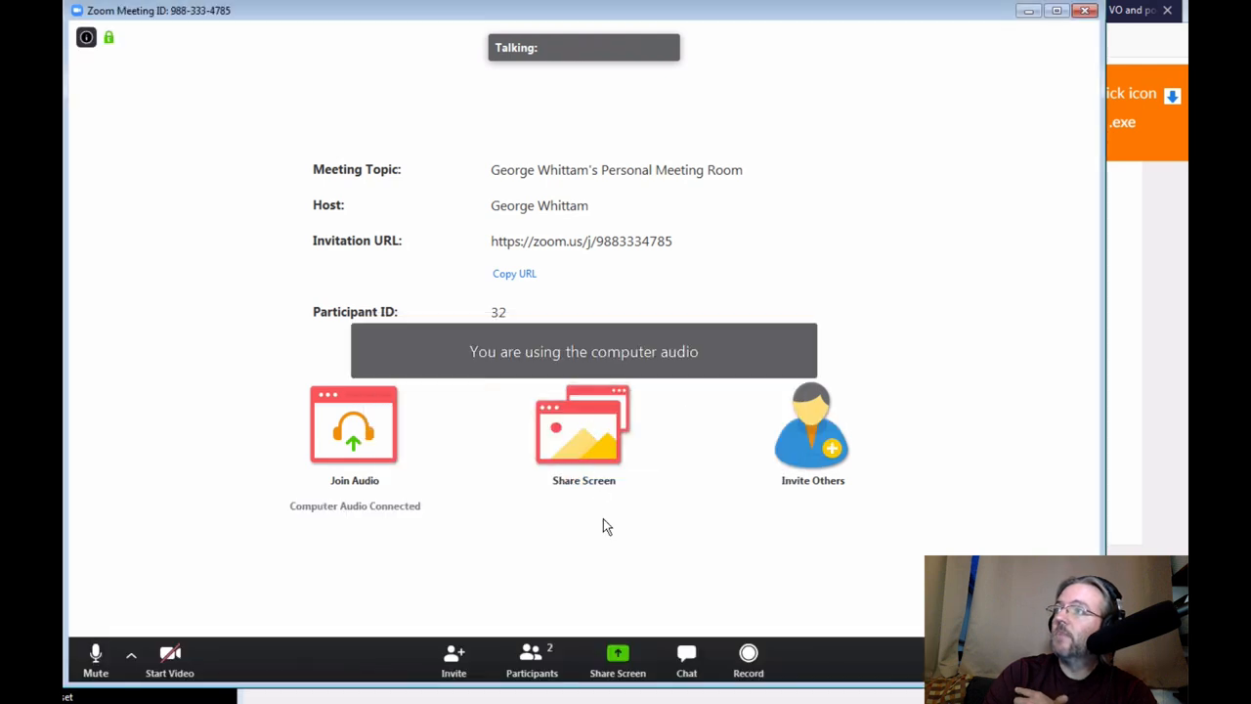
mouse_move(597, 548)
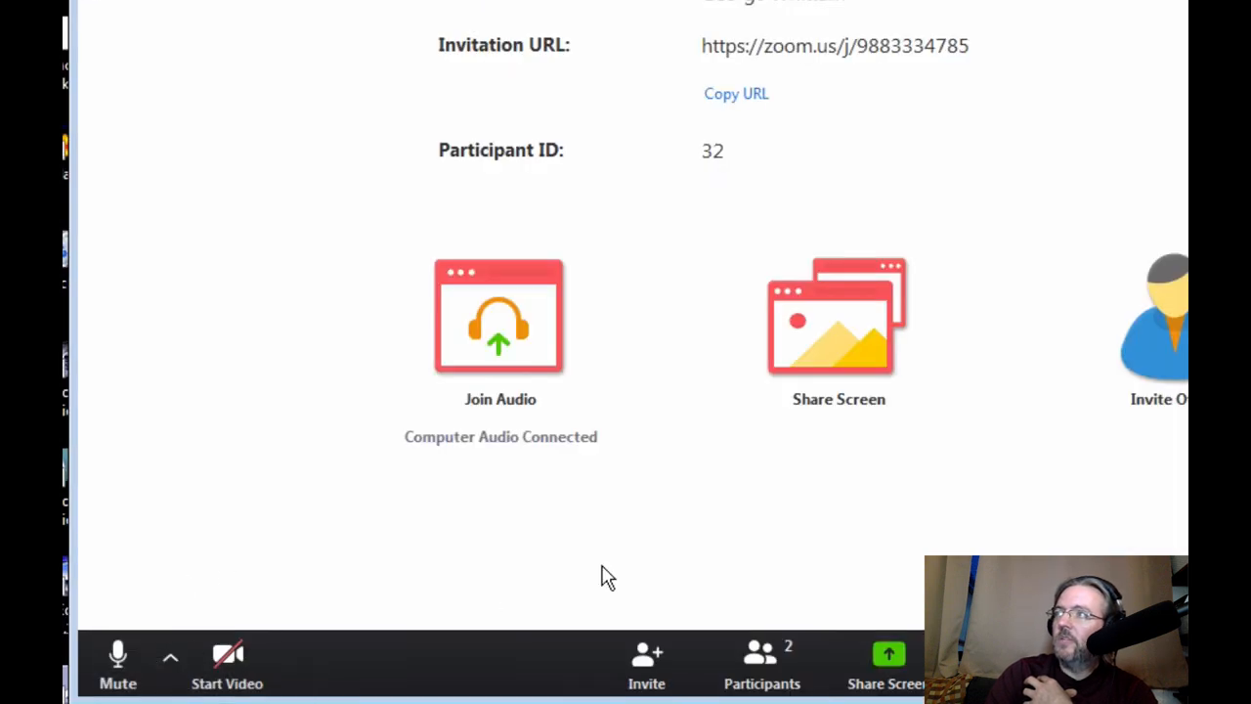
mouse_move(777, 494)
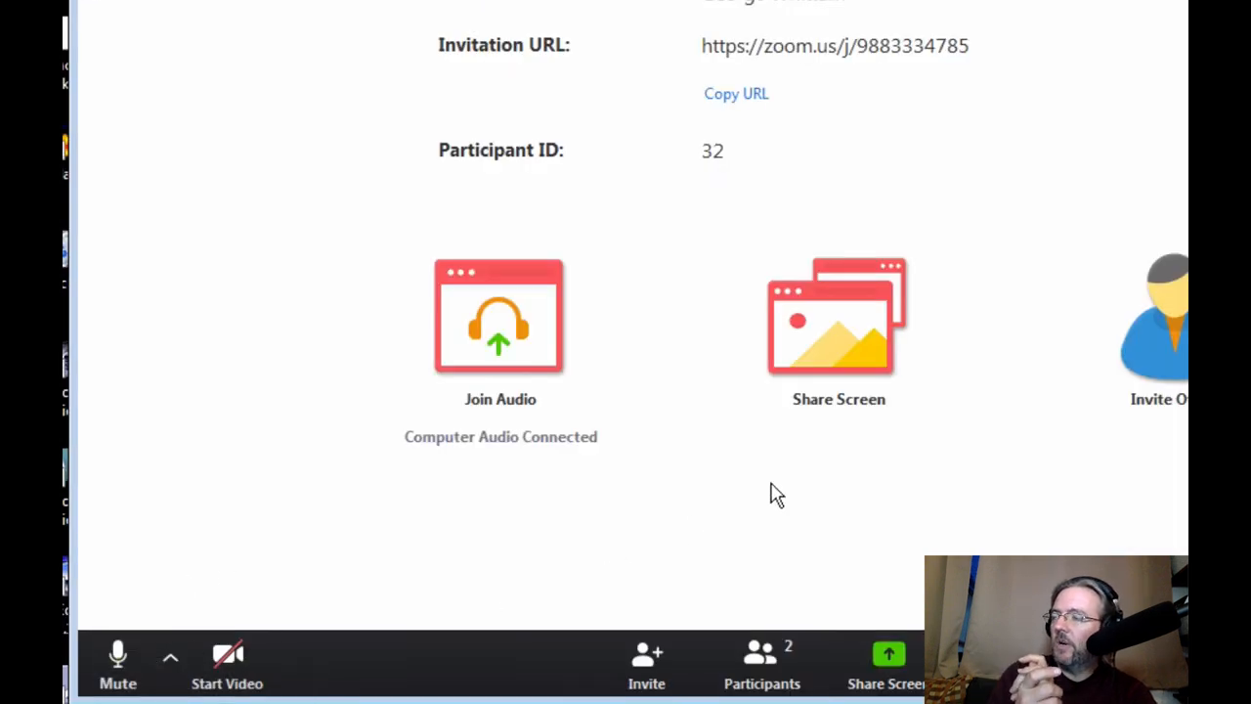
mouse_move(118, 665)
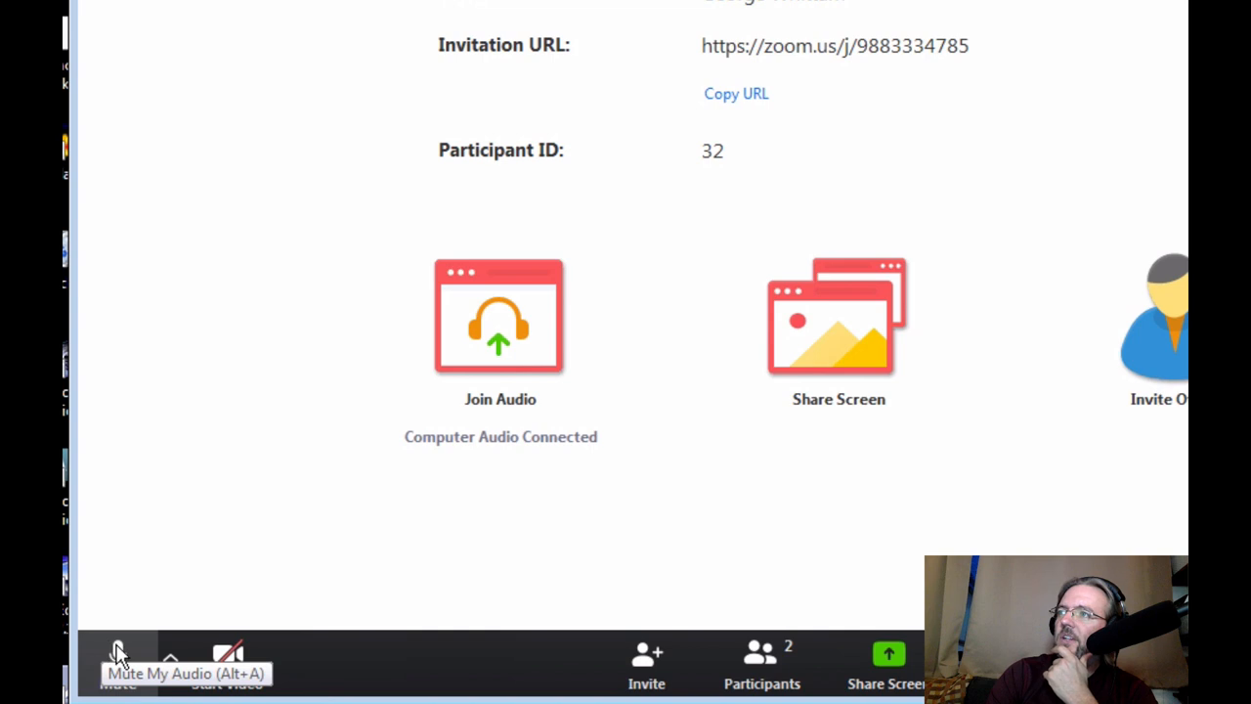
Mute the microphone, review microphone and speaker devices, and start webcam video.
click(117, 670)
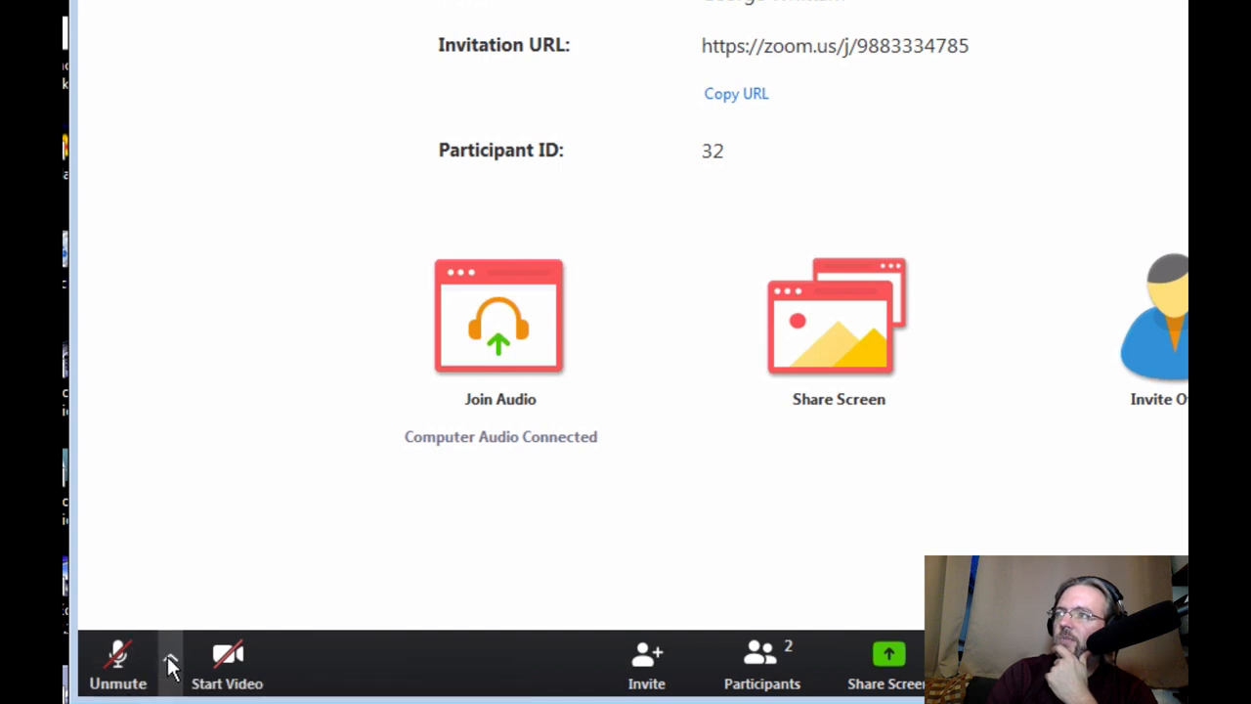
click(171, 667)
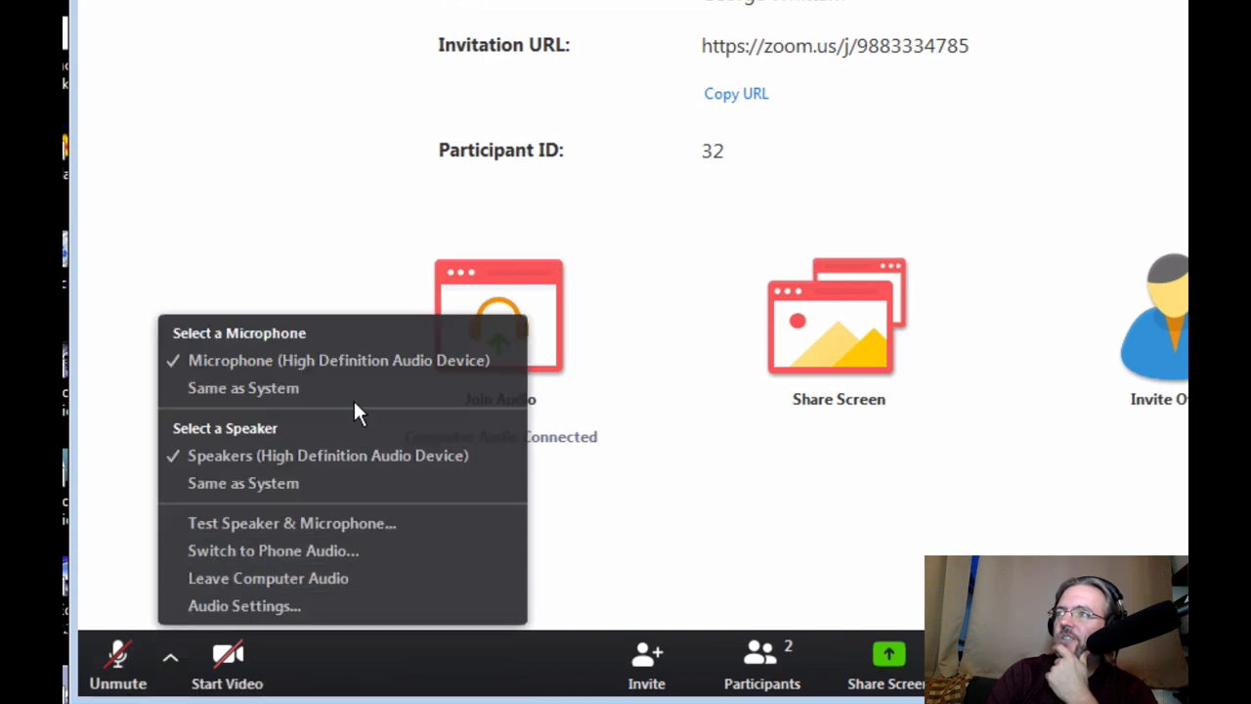
mouse_move(362, 383)
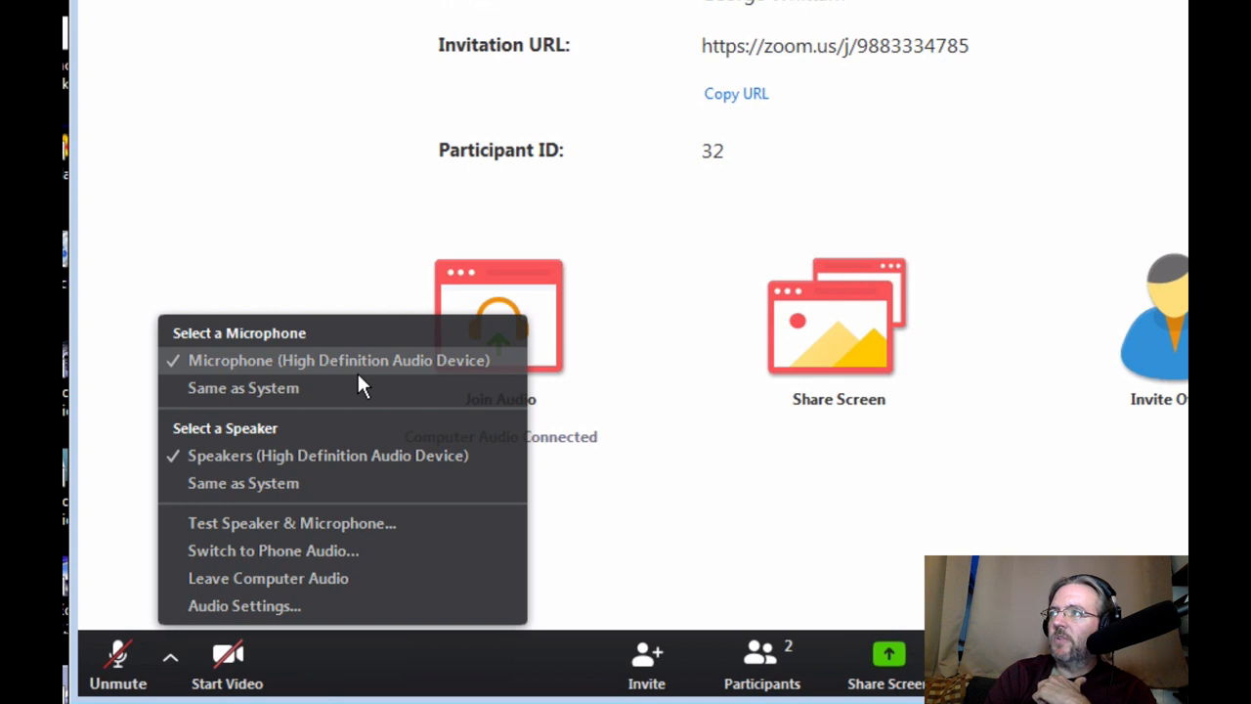
mouse_move(344, 450)
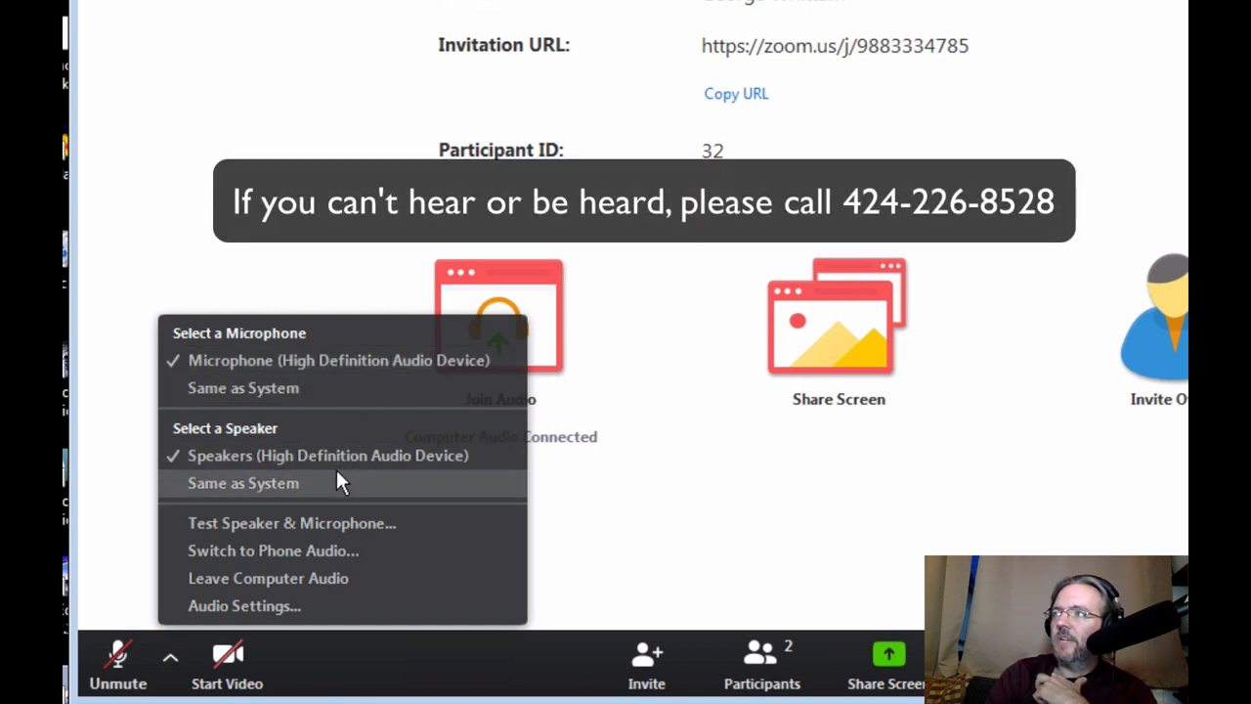
mouse_move(778, 586)
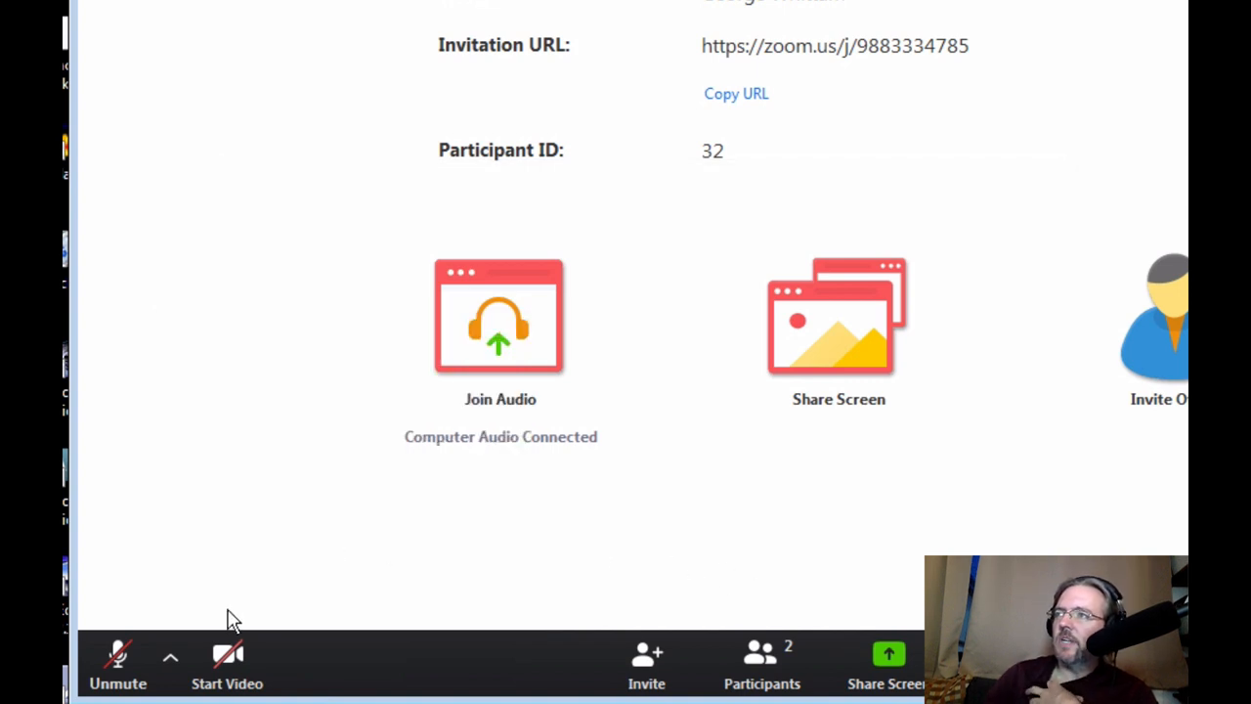
click(227, 659)
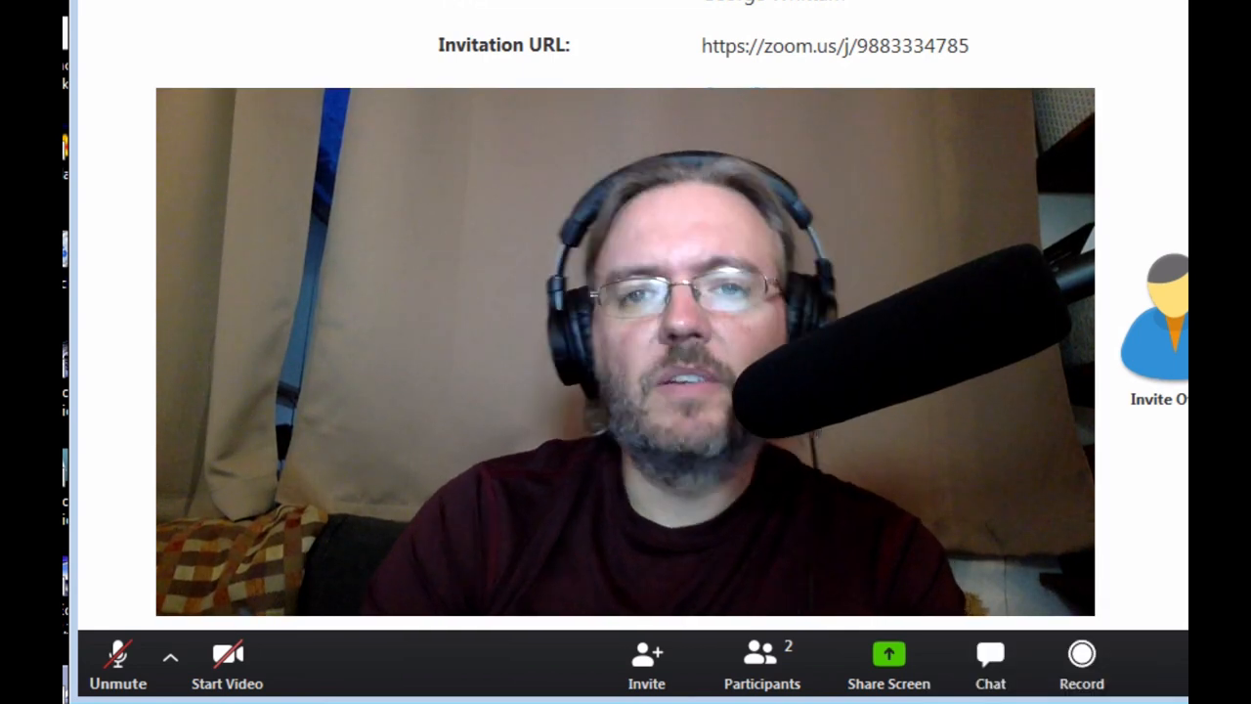